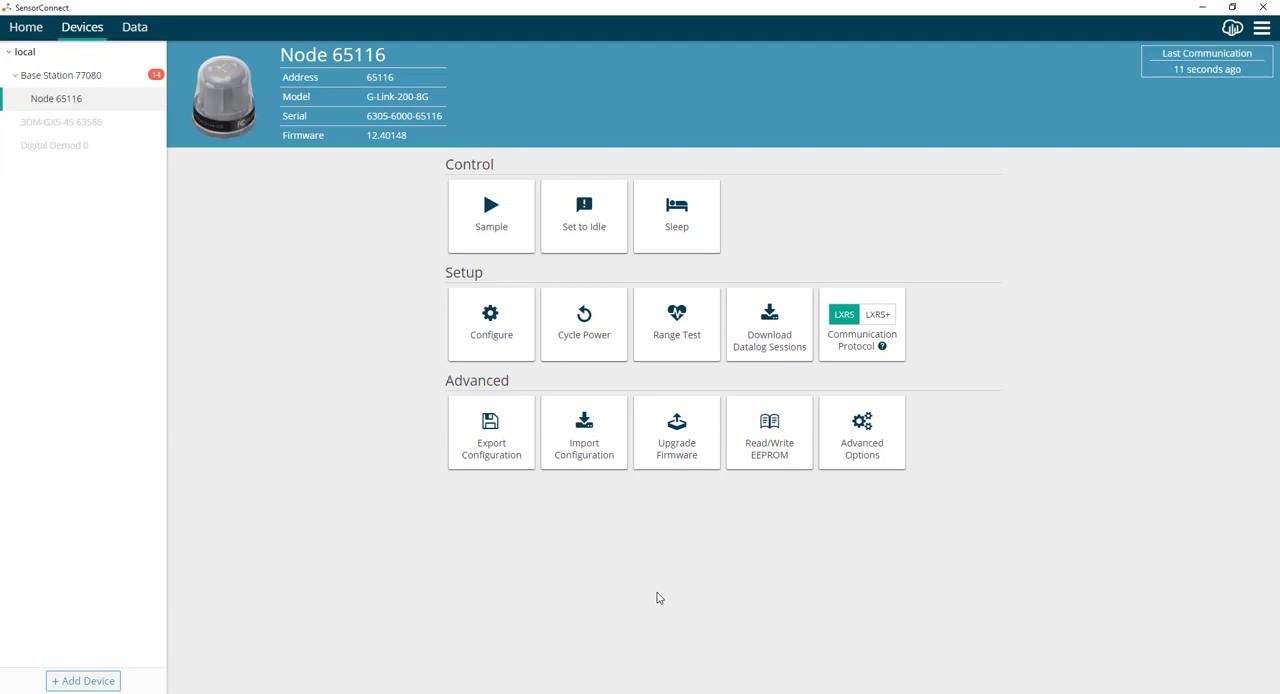
mouse_move(638, 596)
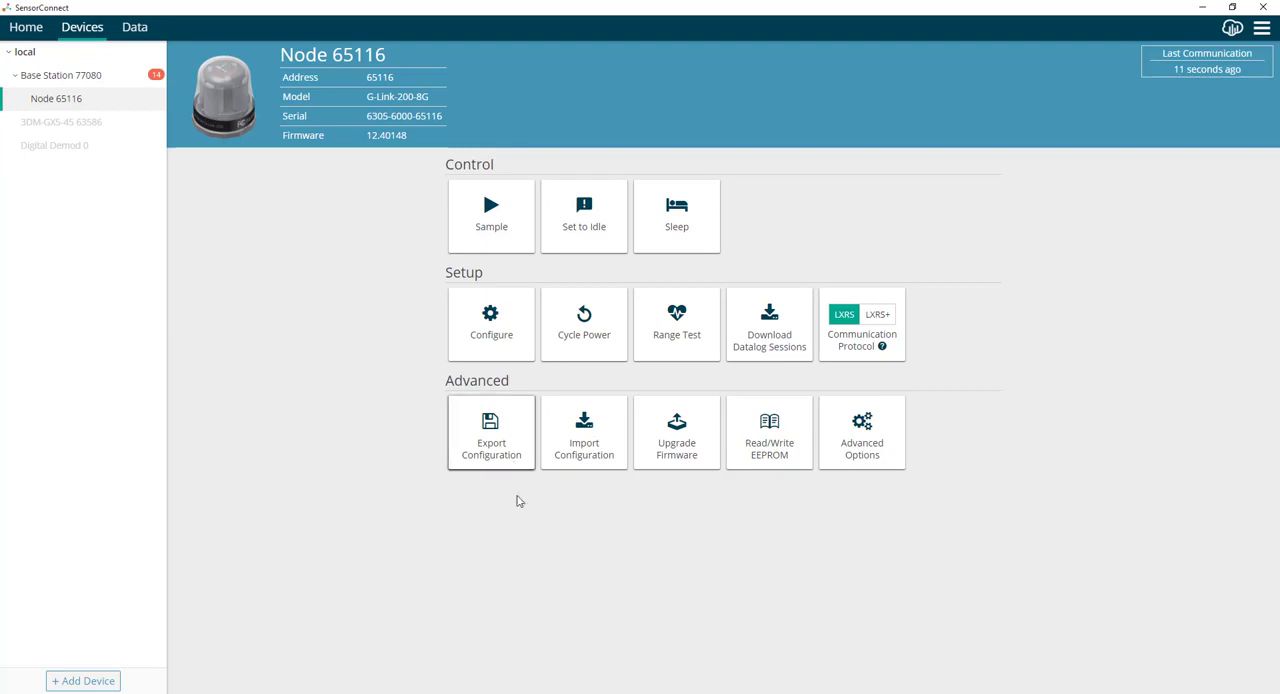
mouse_move(572, 502)
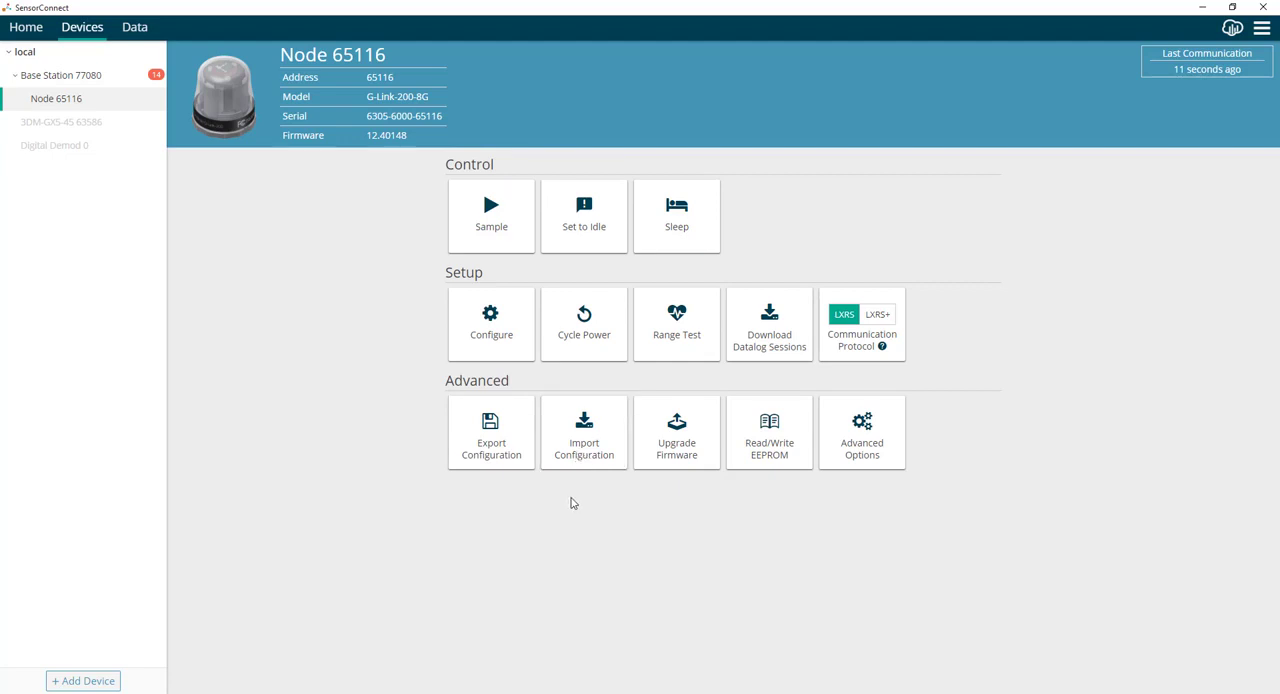
mouse_move(580, 524)
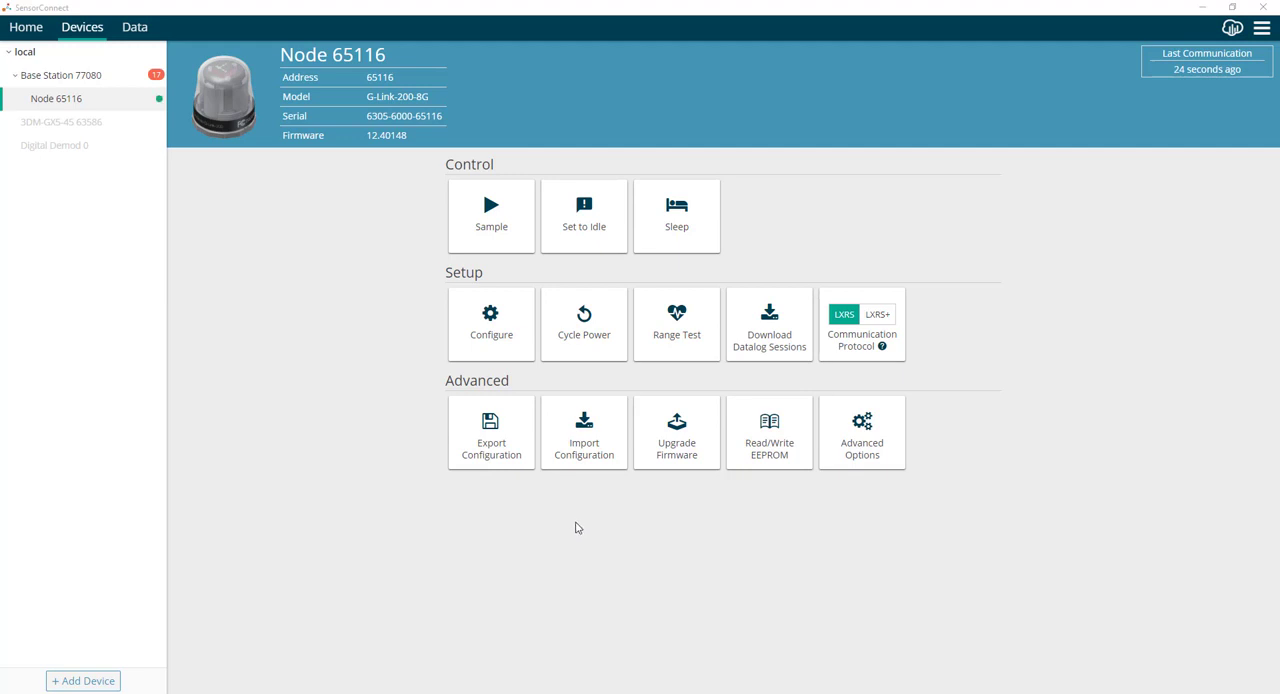
mouse_move(488, 528)
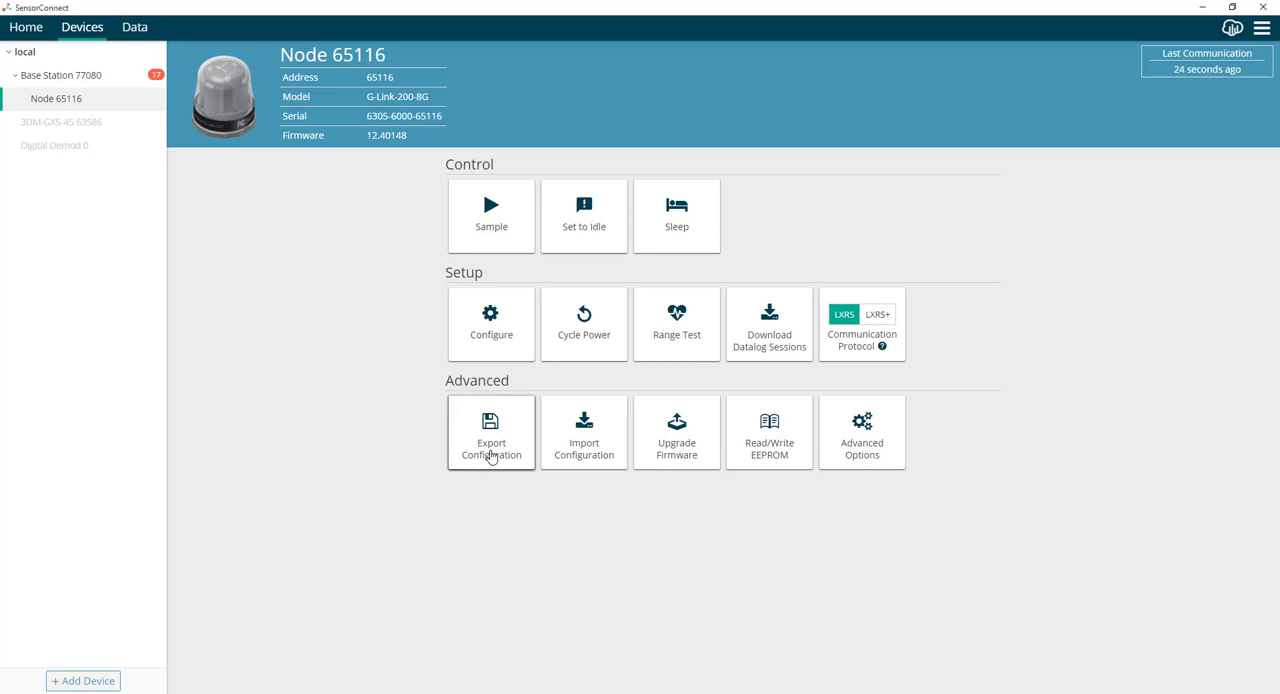
- Start the configuration export for node 65116 and include a full clone alongside calibrations
left_click(492, 432)
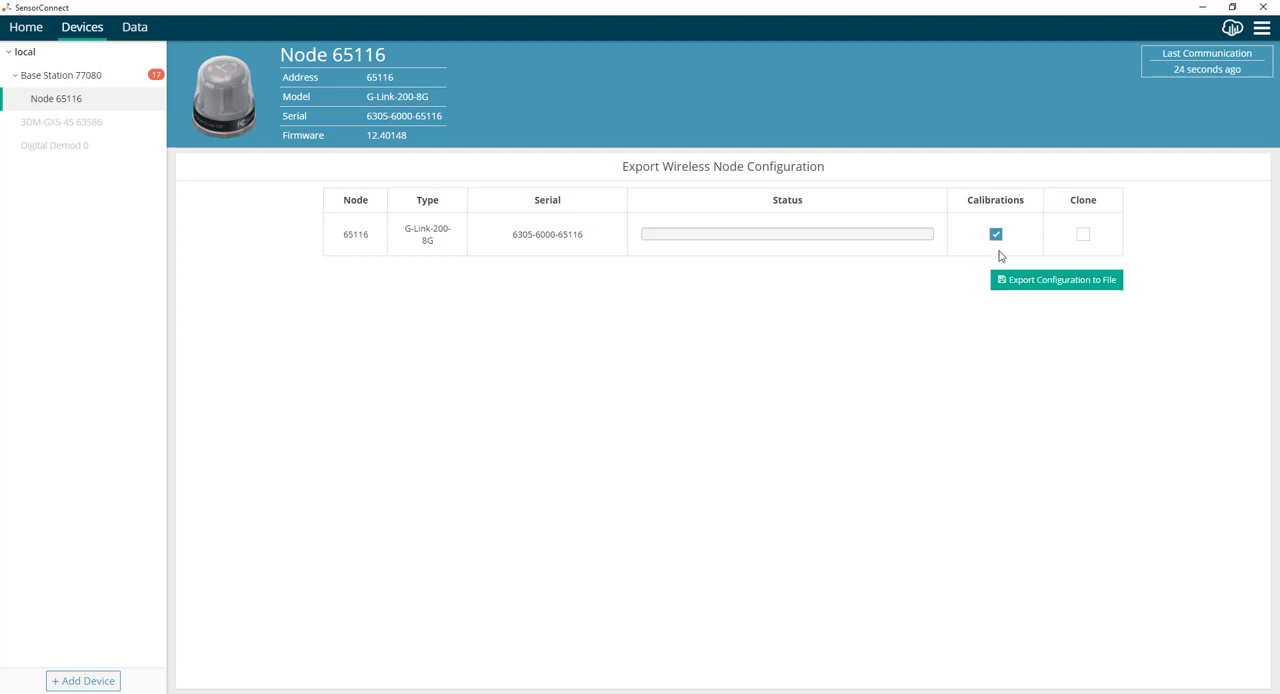
mouse_move(964, 244)
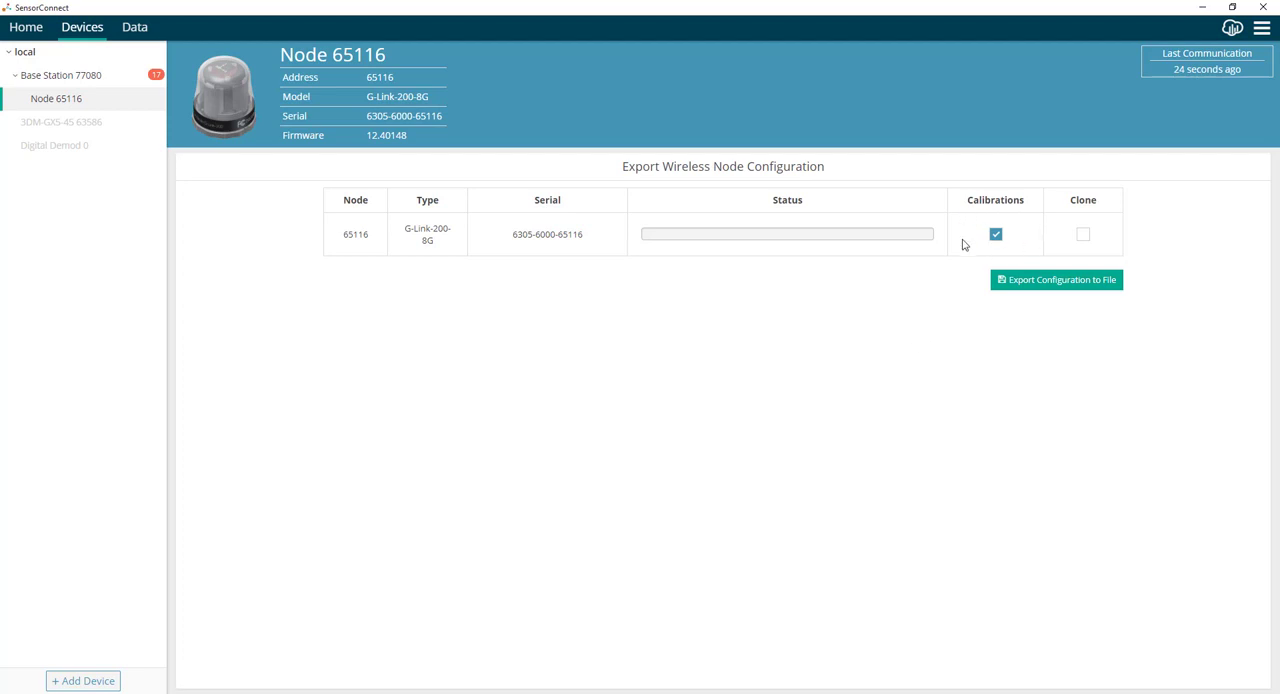
mouse_move(1020, 252)
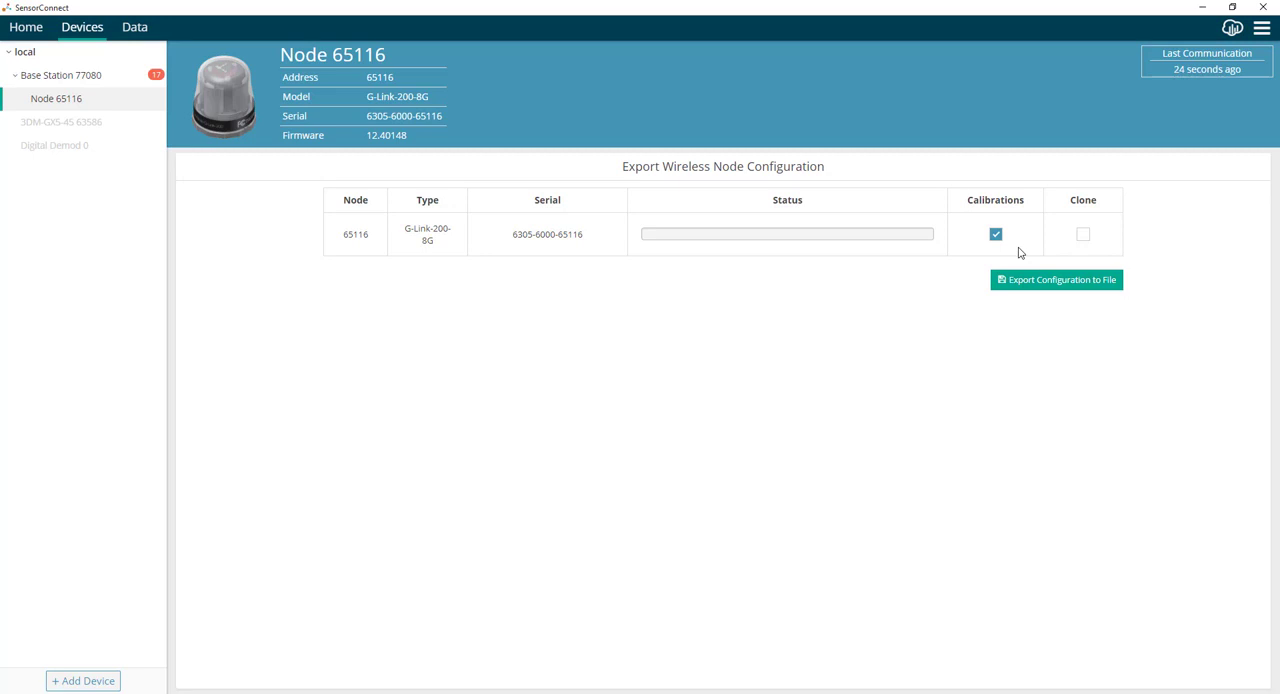
left_click(1082, 232)
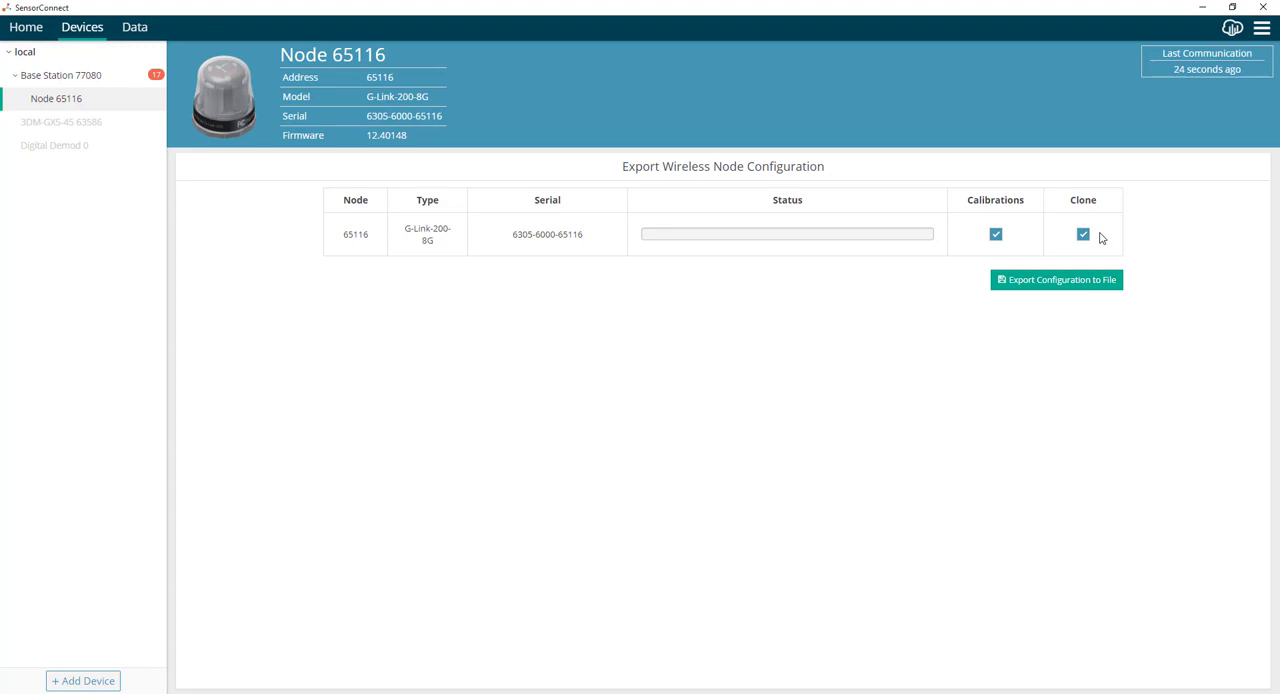
mouse_move(1080, 192)
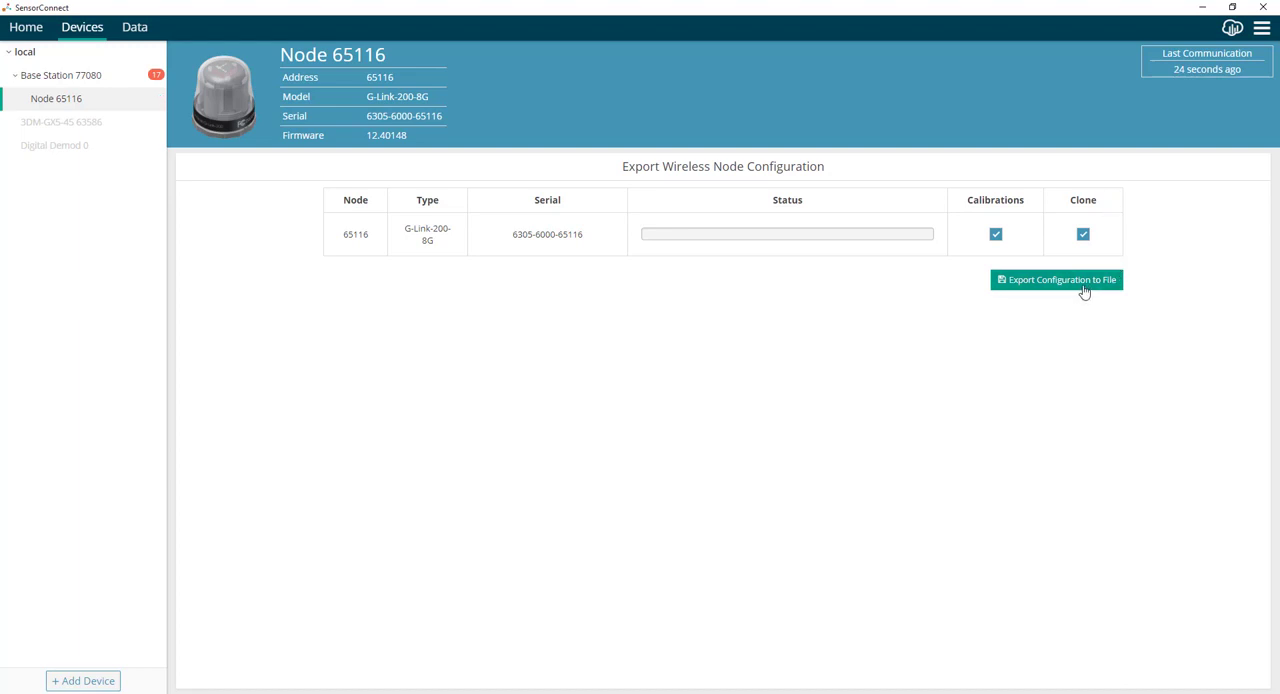
- Export the configuration to a .nodeState file saved in the NodeStates folder
left_click(1056, 280)
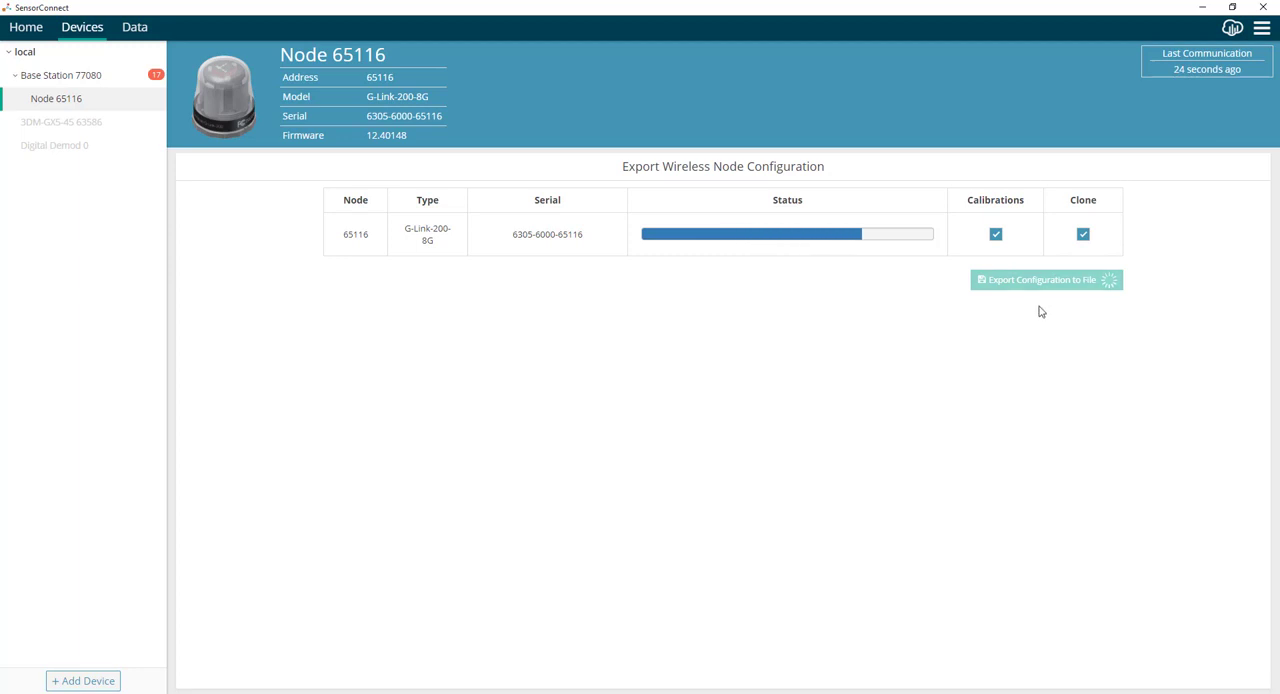
left_click(1040, 280)
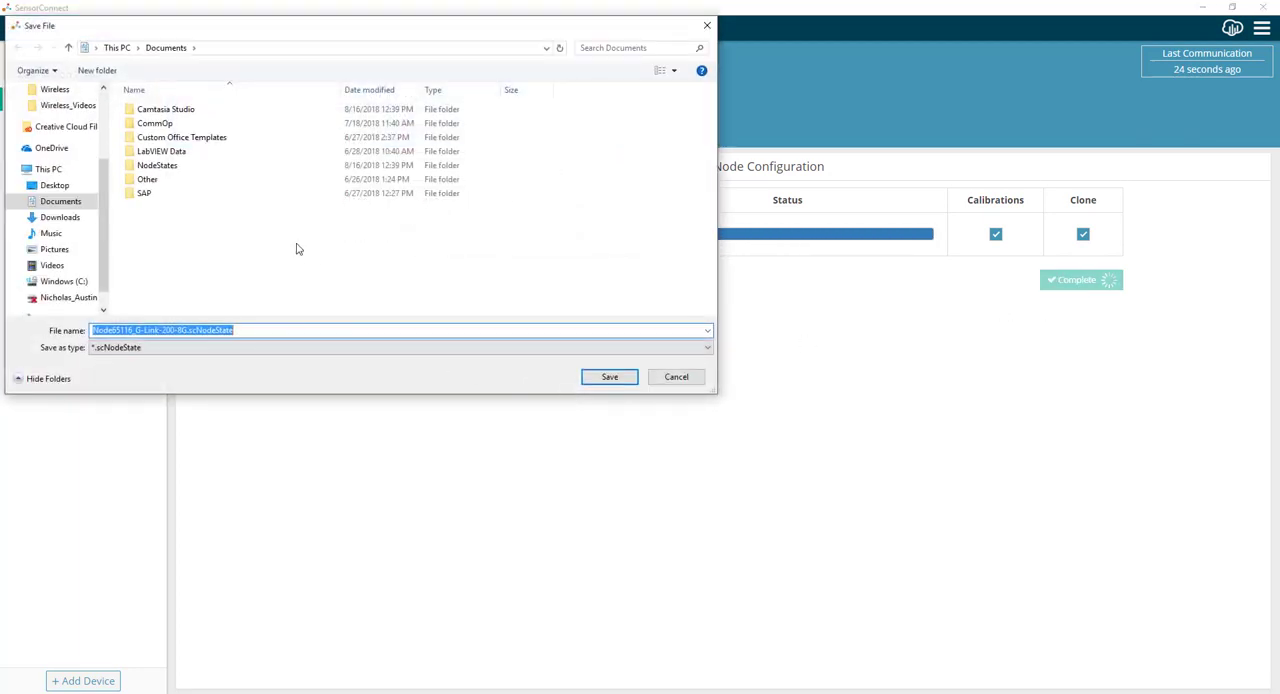
double_click(156, 164)
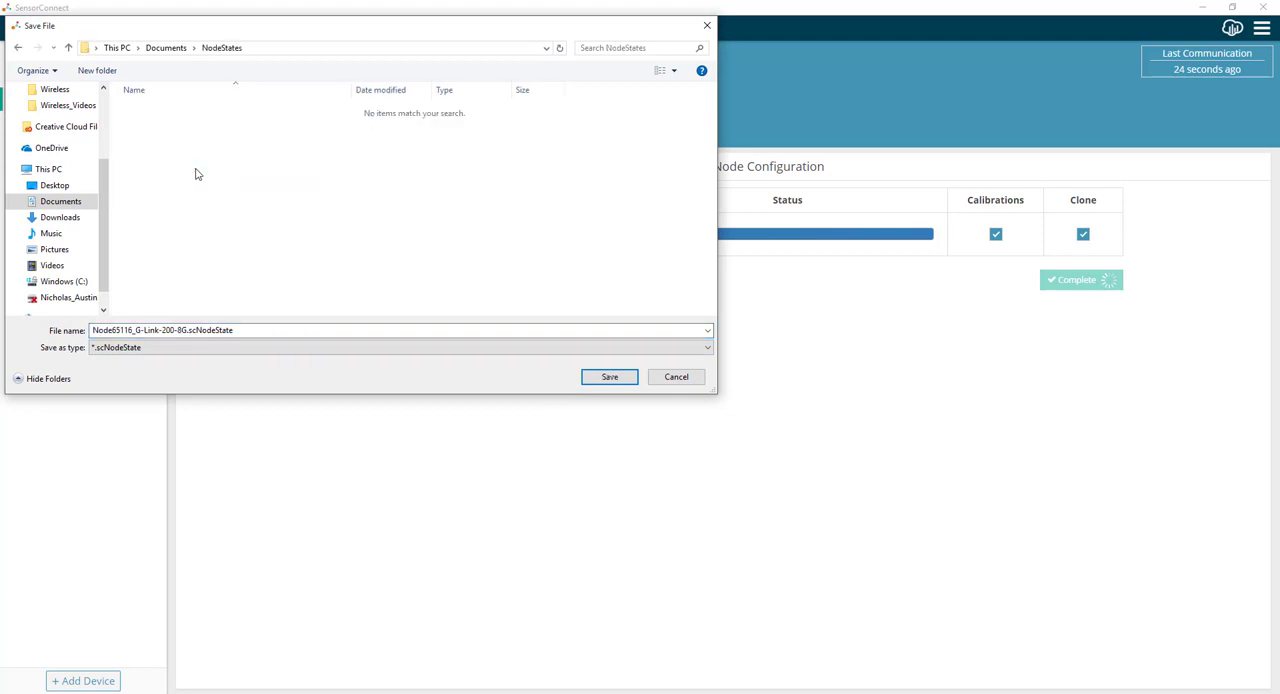
left_click(608, 376)
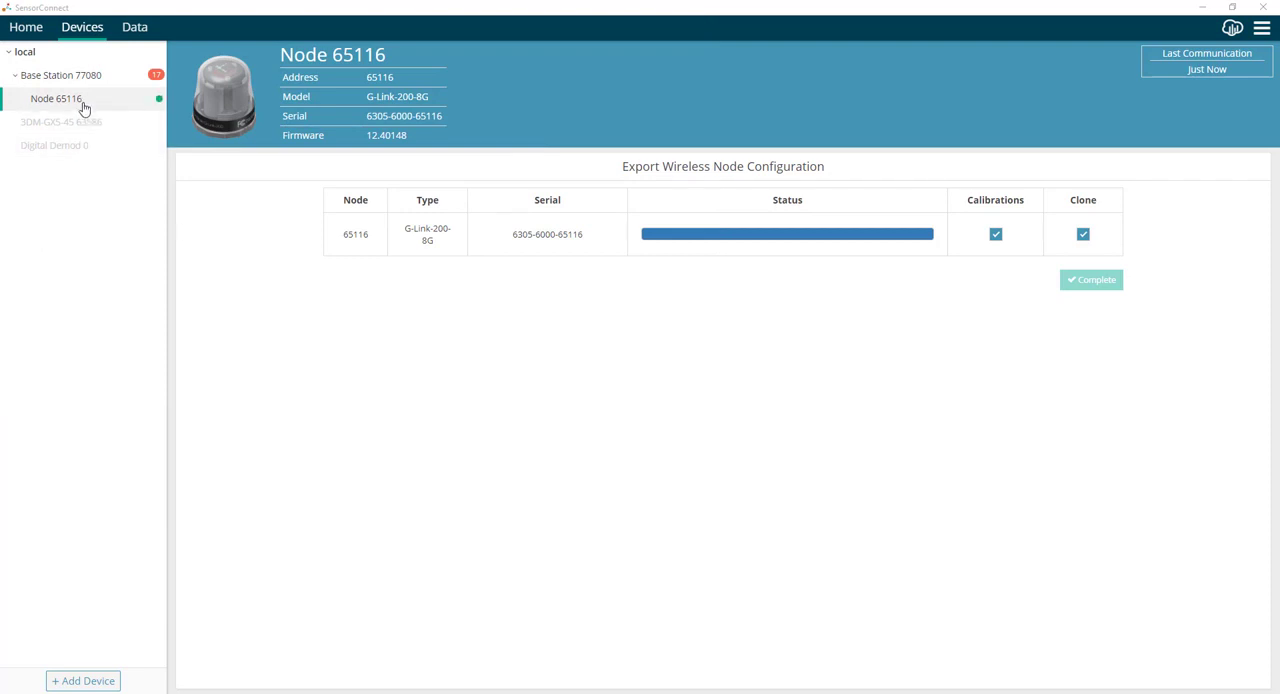
- In the Calibration settings, give Acceleration X the coefficient 3.99999619224195 and accept it
left_click(1092, 280)
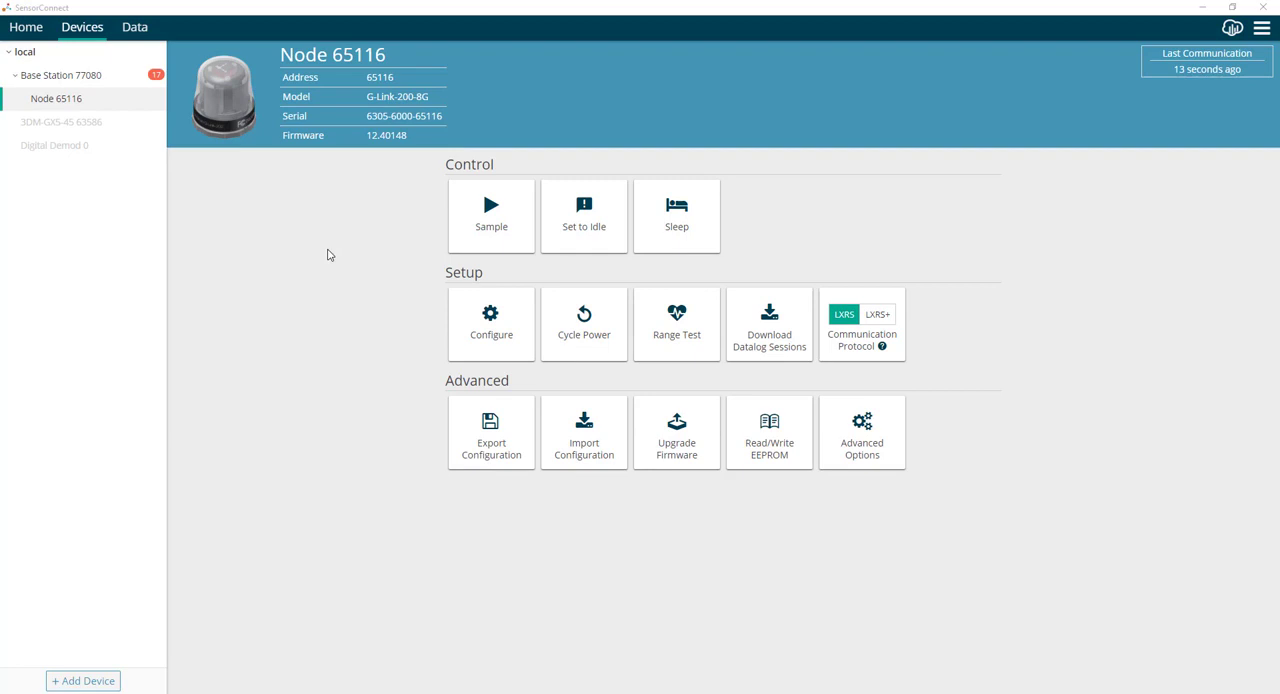
left_click(492, 324)
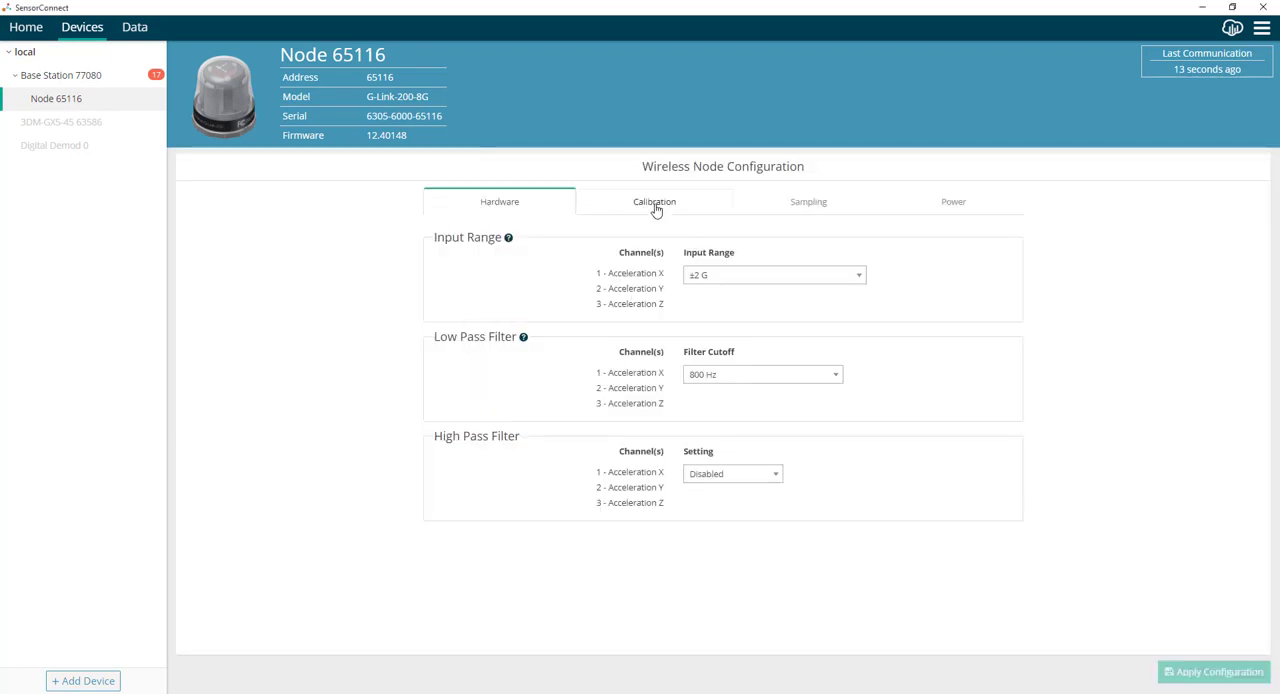
left_click(654, 200)
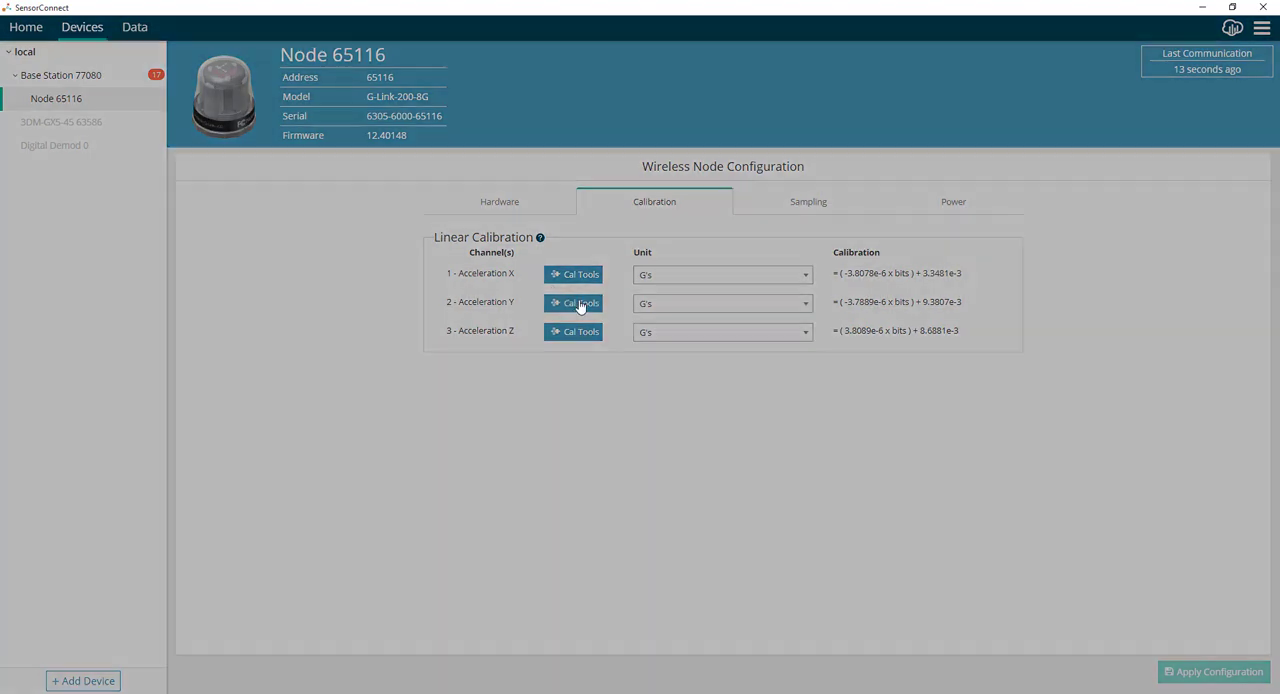
left_click(572, 272)
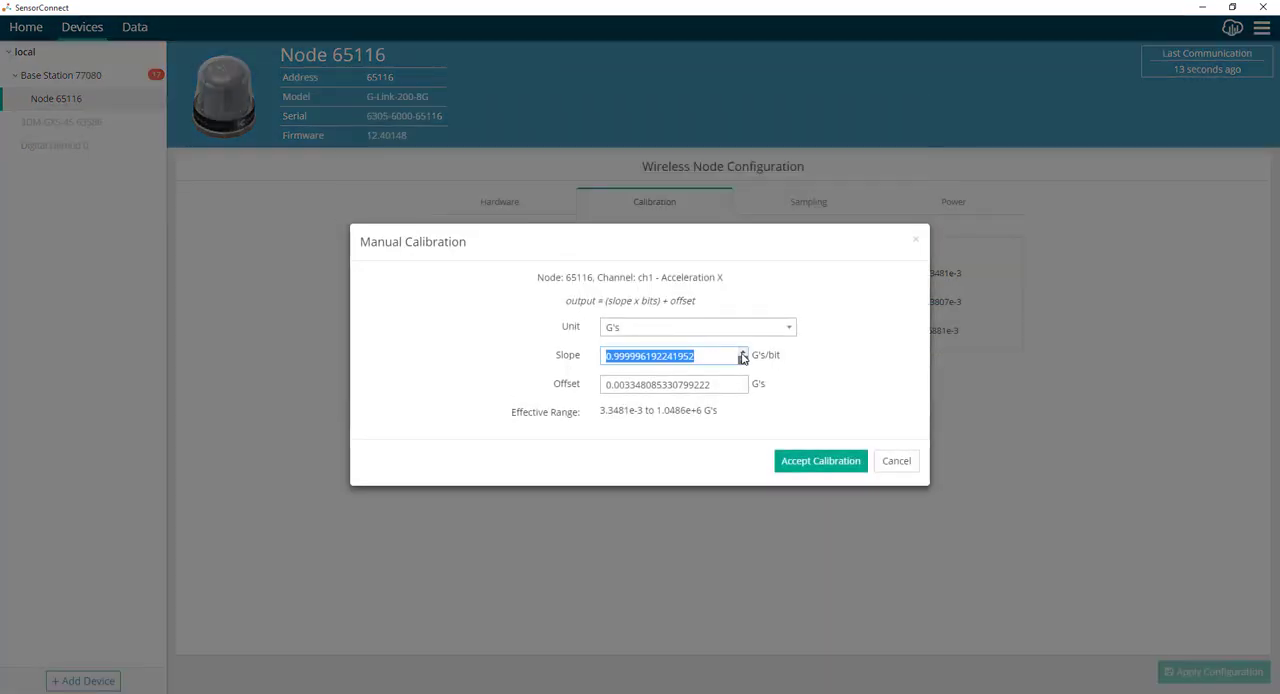
type("3.99999619224195")
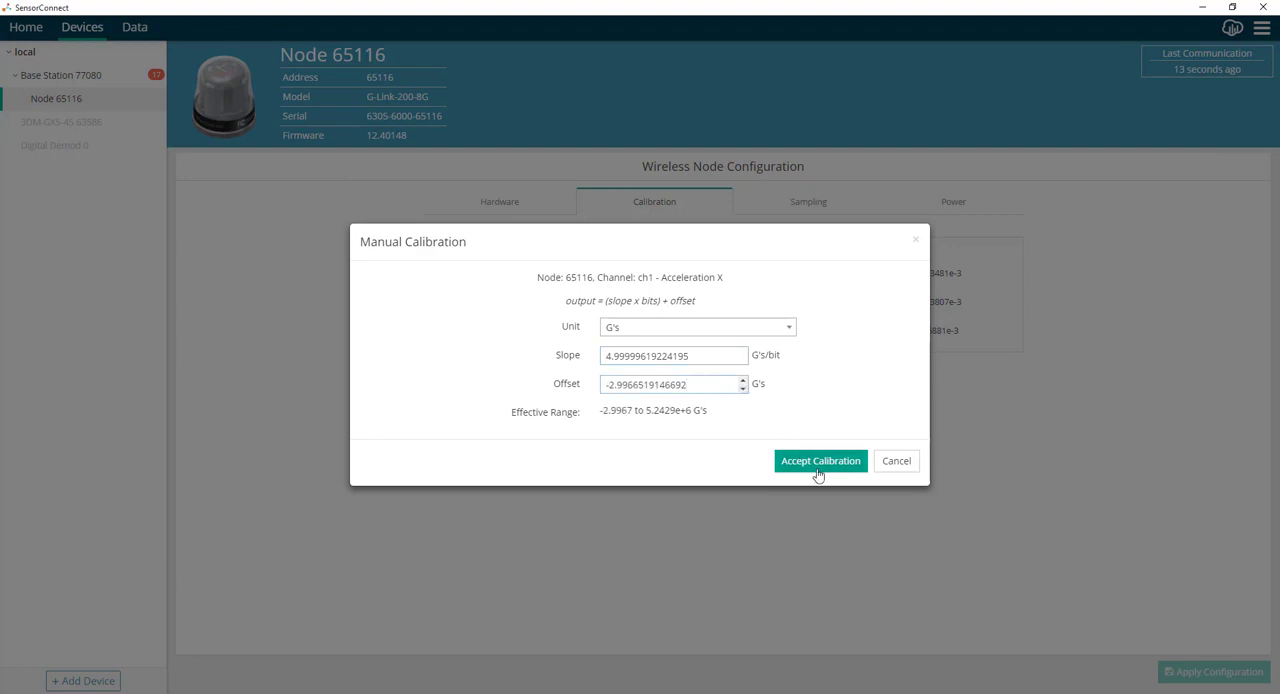
left_click(820, 460)
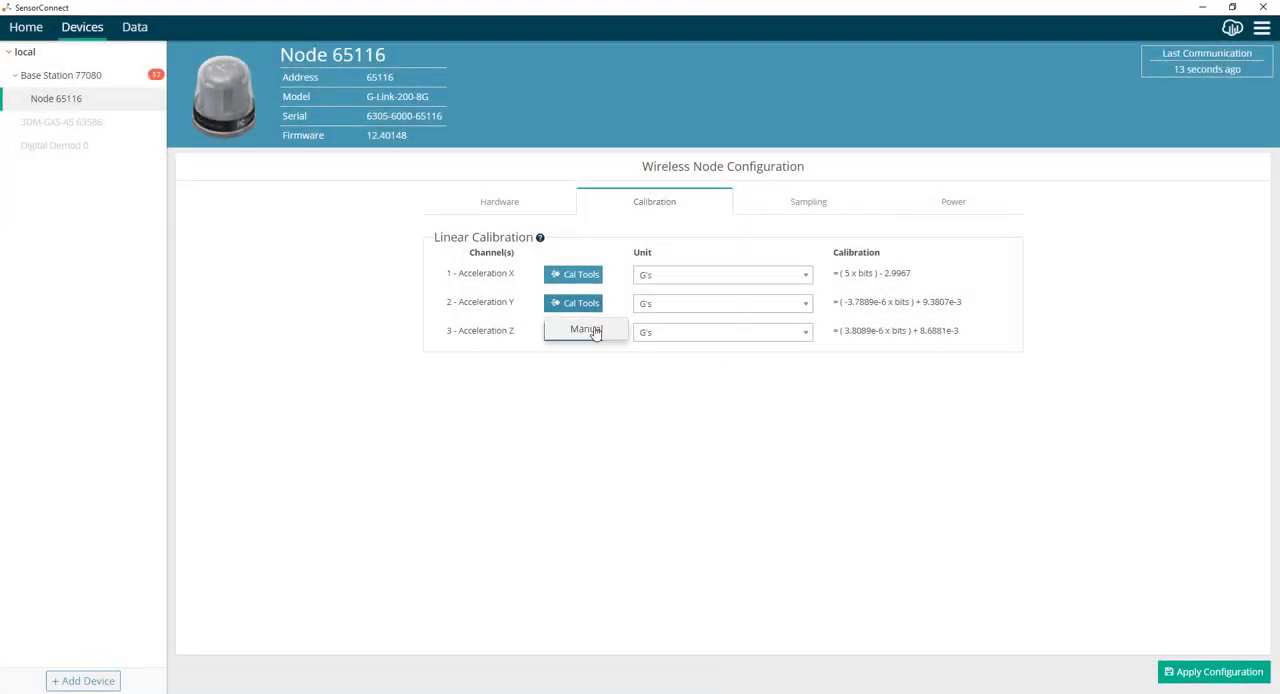
- Set Acceleration Y to Feet/Second Squared and Acceleration Z to Meters/Second Squared with value 10, accepting both
left_click(584, 328)
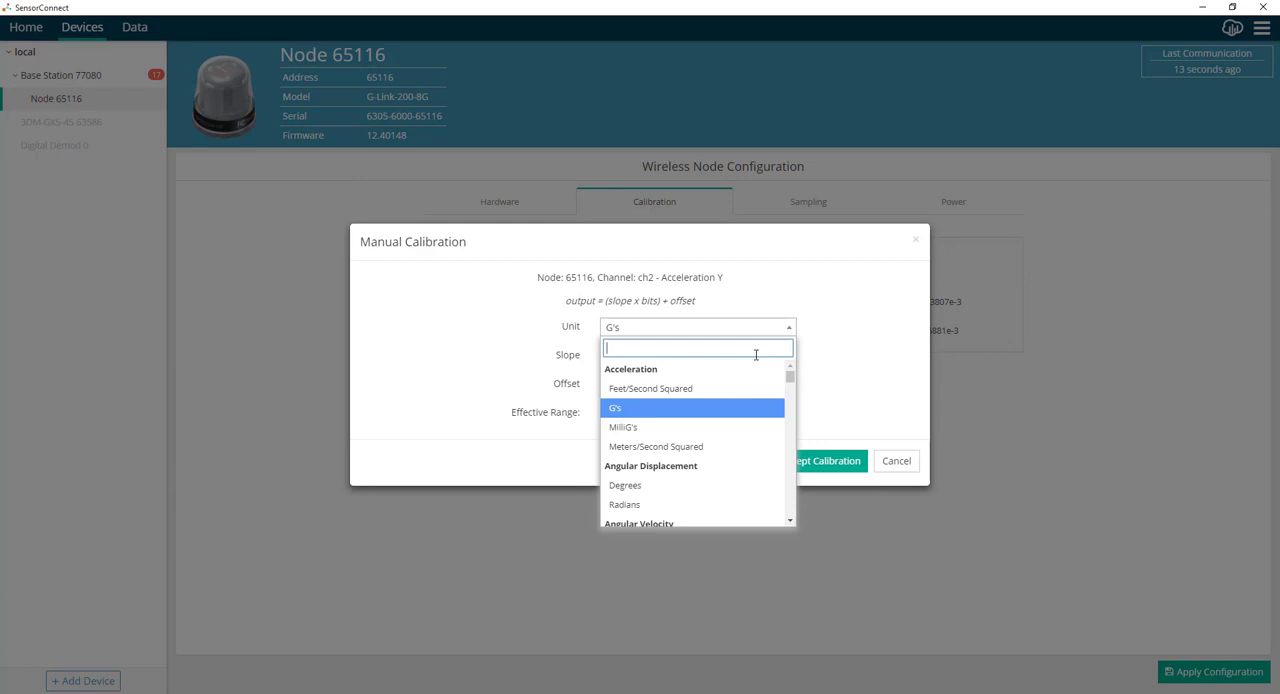
left_click(652, 388)
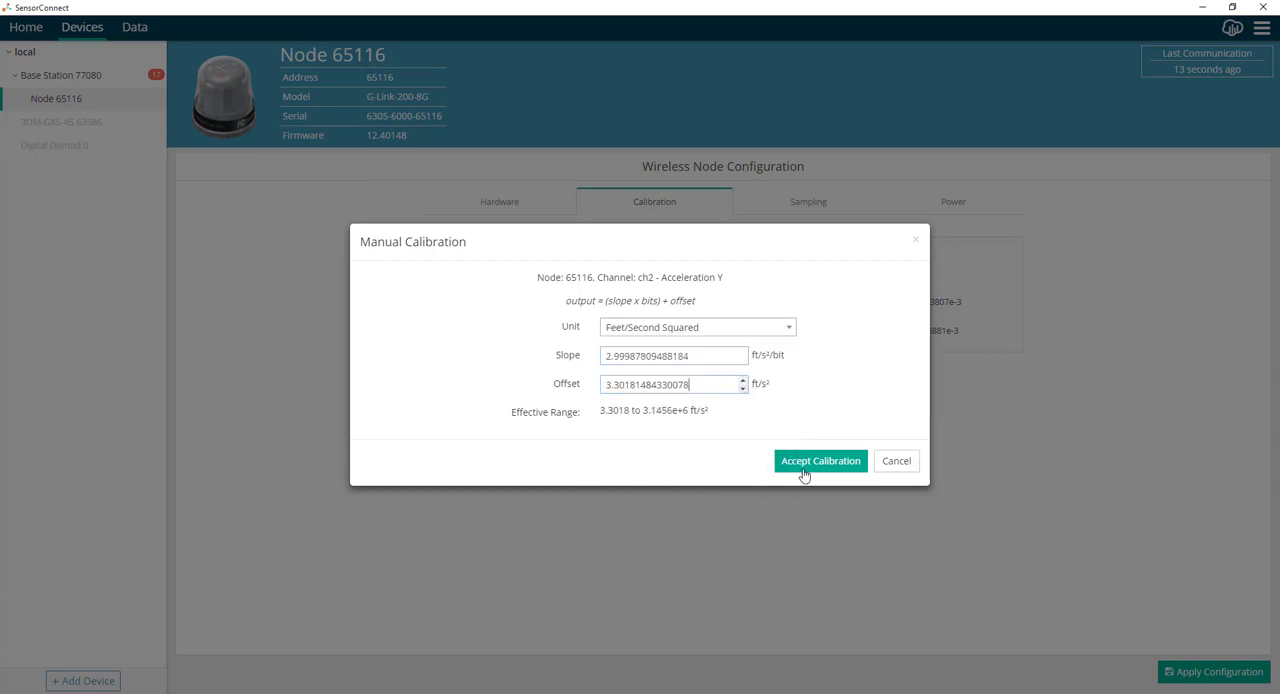
left_click(820, 460)
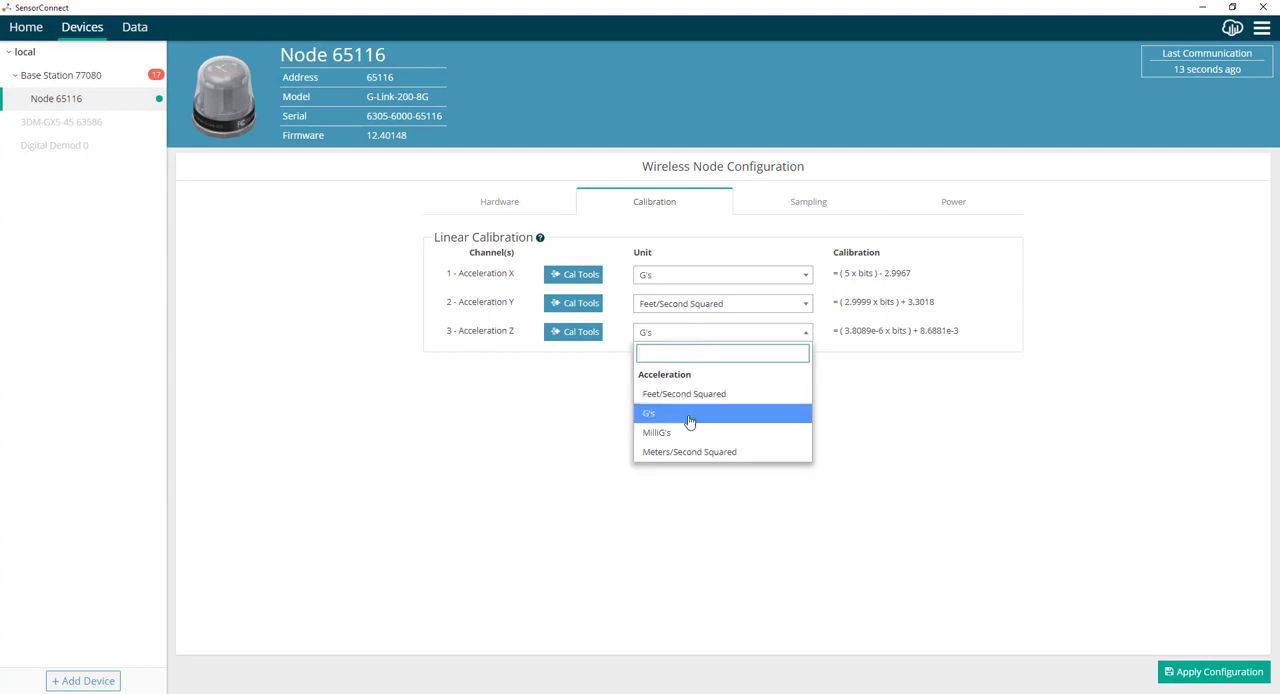
left_click(688, 452)
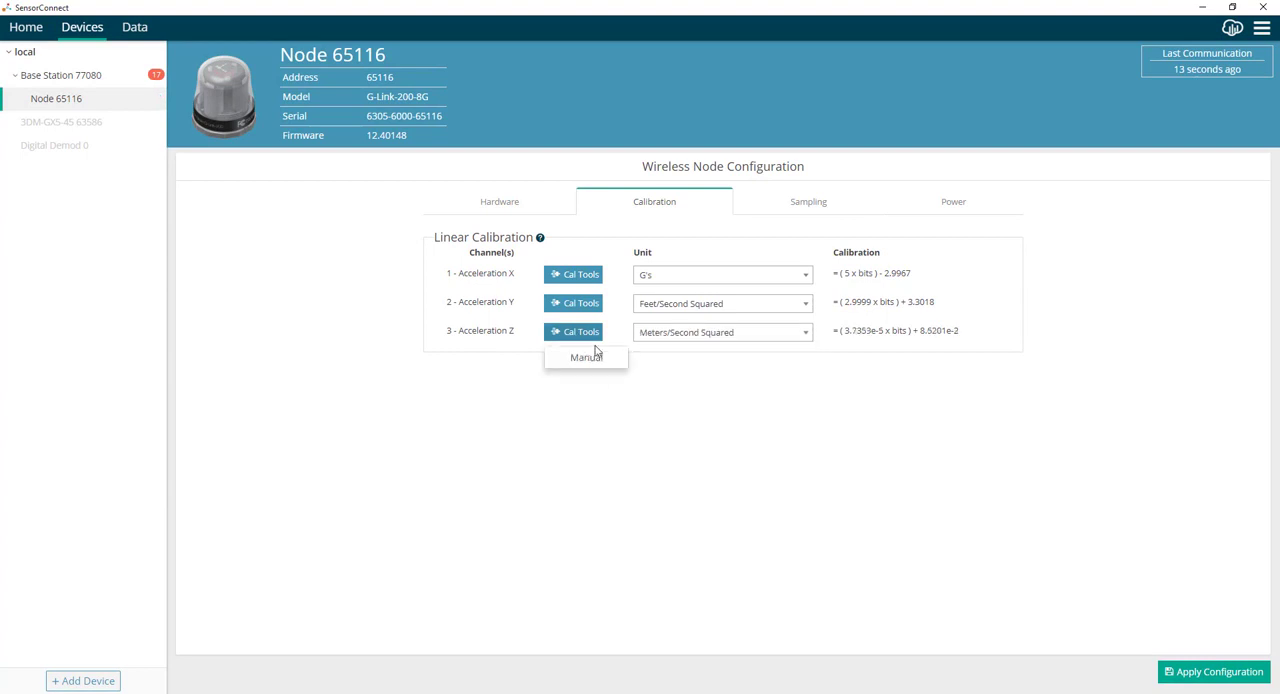
left_click(586, 356)
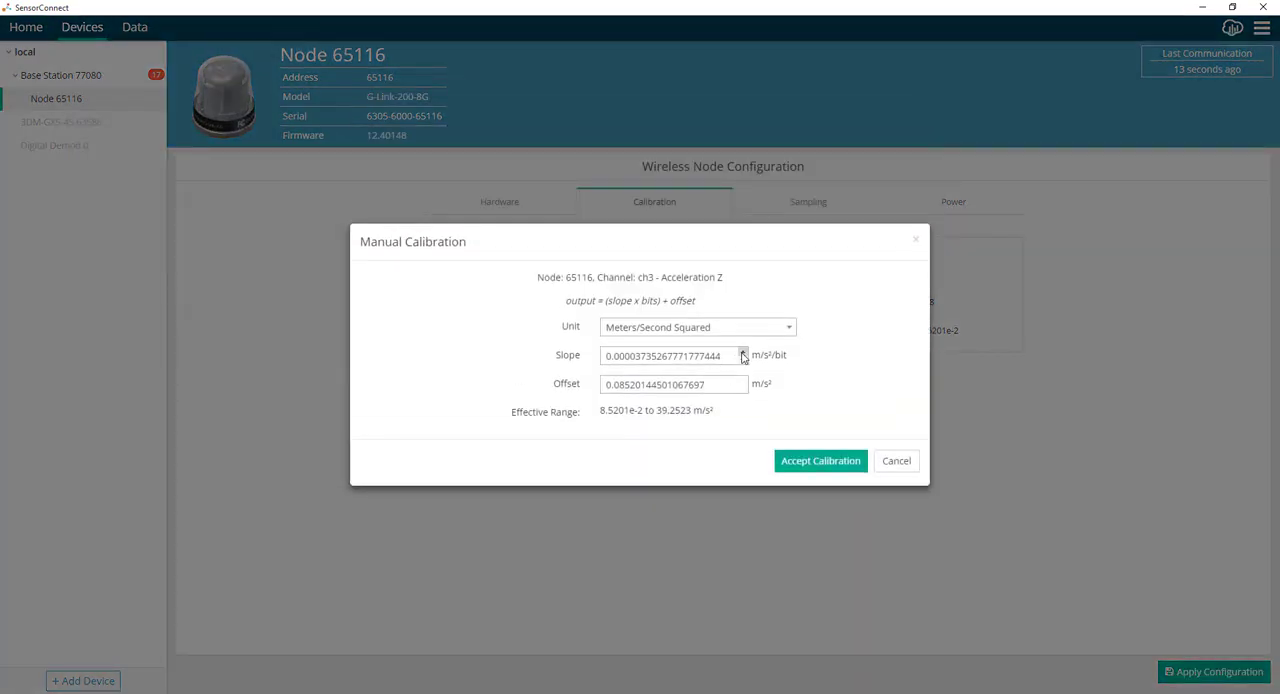
type("10")
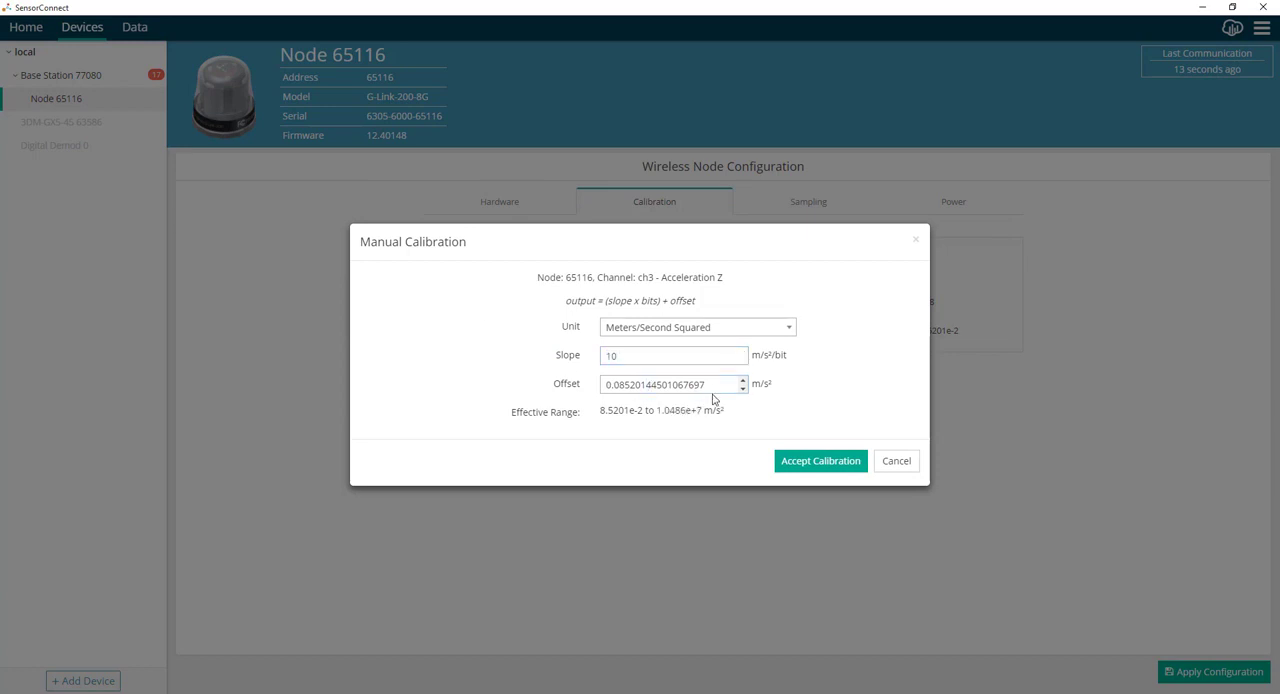
left_click(820, 460)
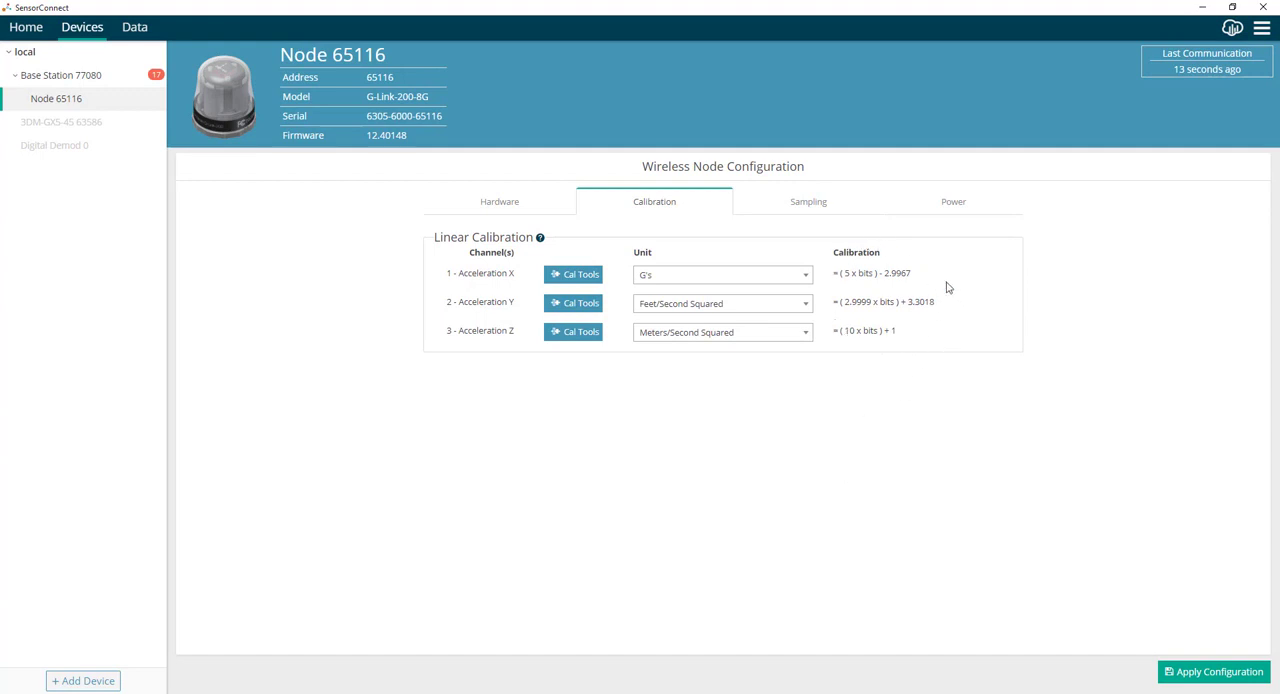
mouse_move(936, 276)
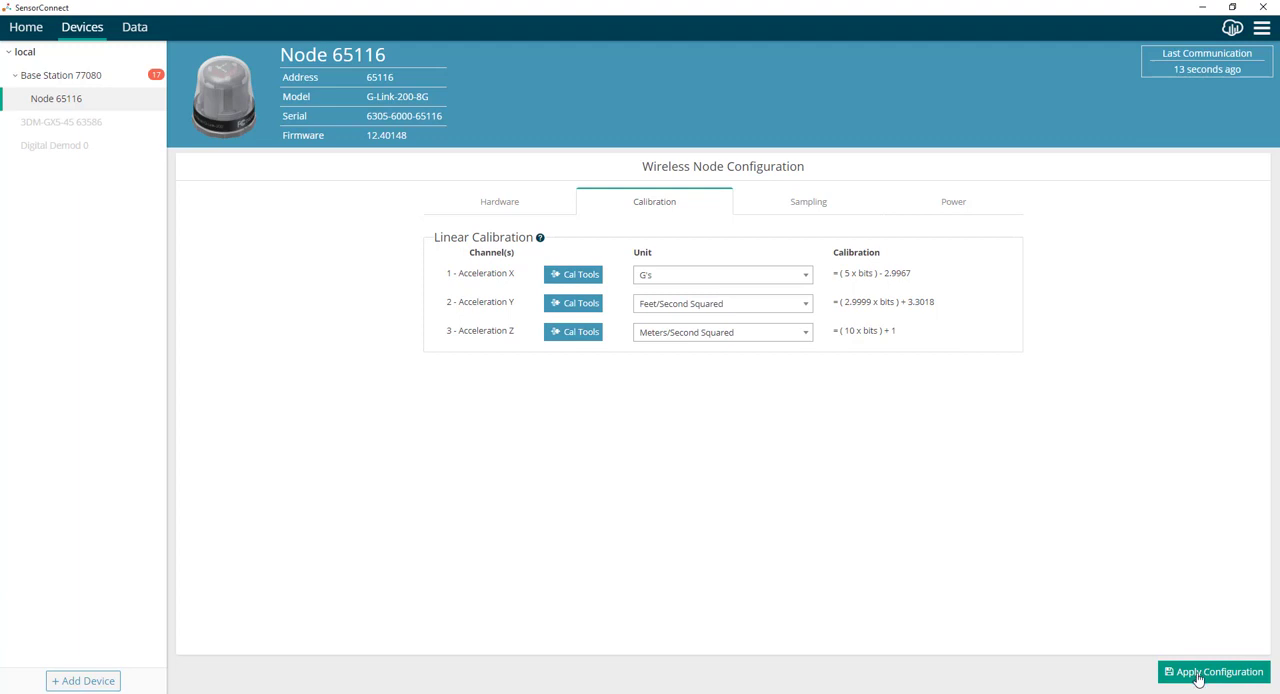
- Apply the altered calibration to the node and reopen its Calibration settings to confirm the change
left_click(1212, 672)
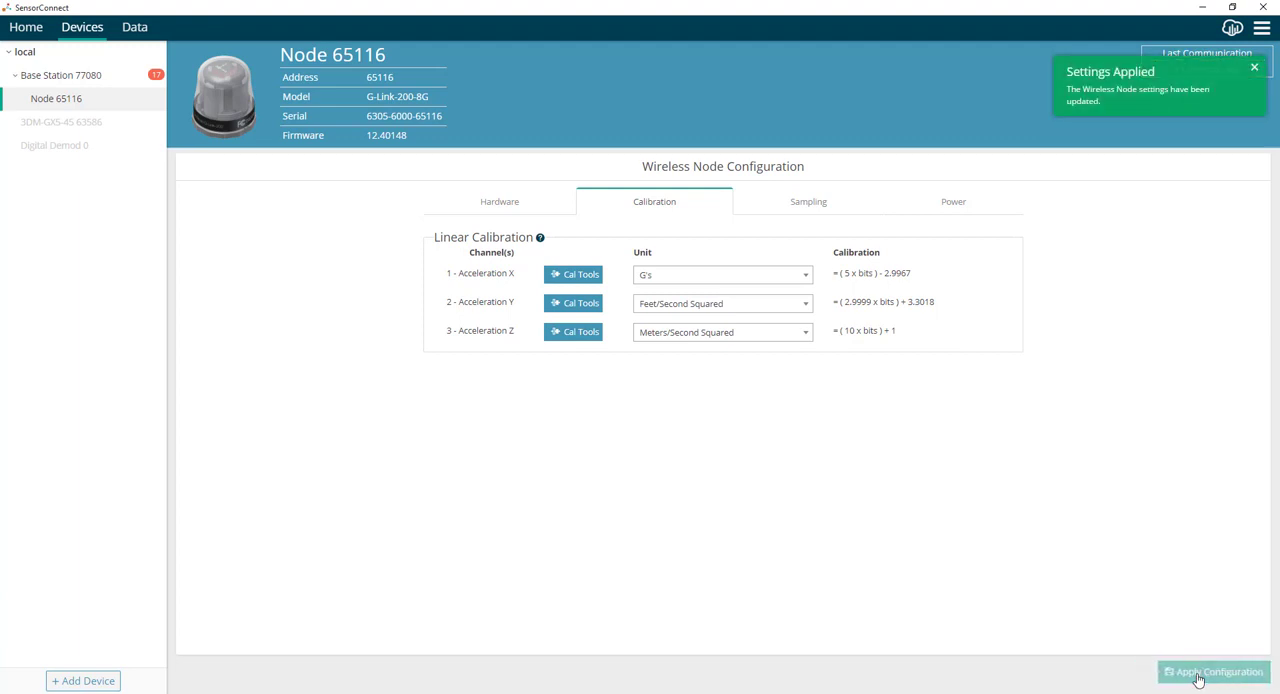
mouse_move(1112, 92)
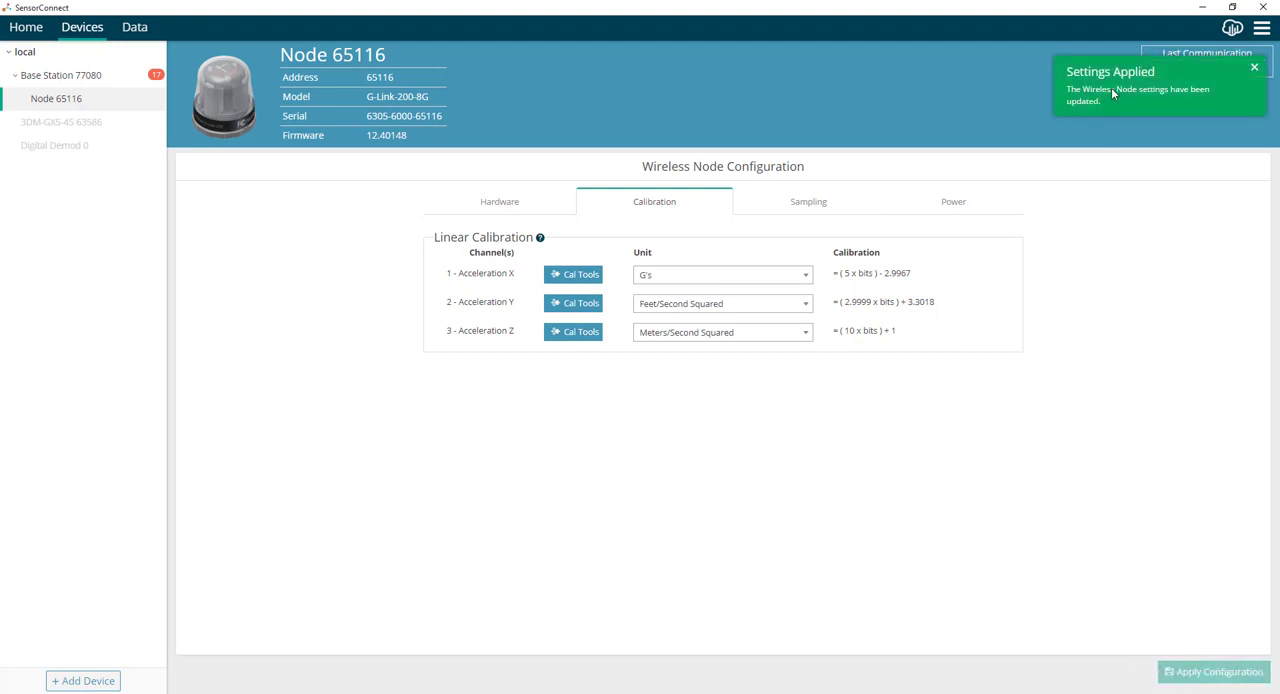
left_click(56, 98)
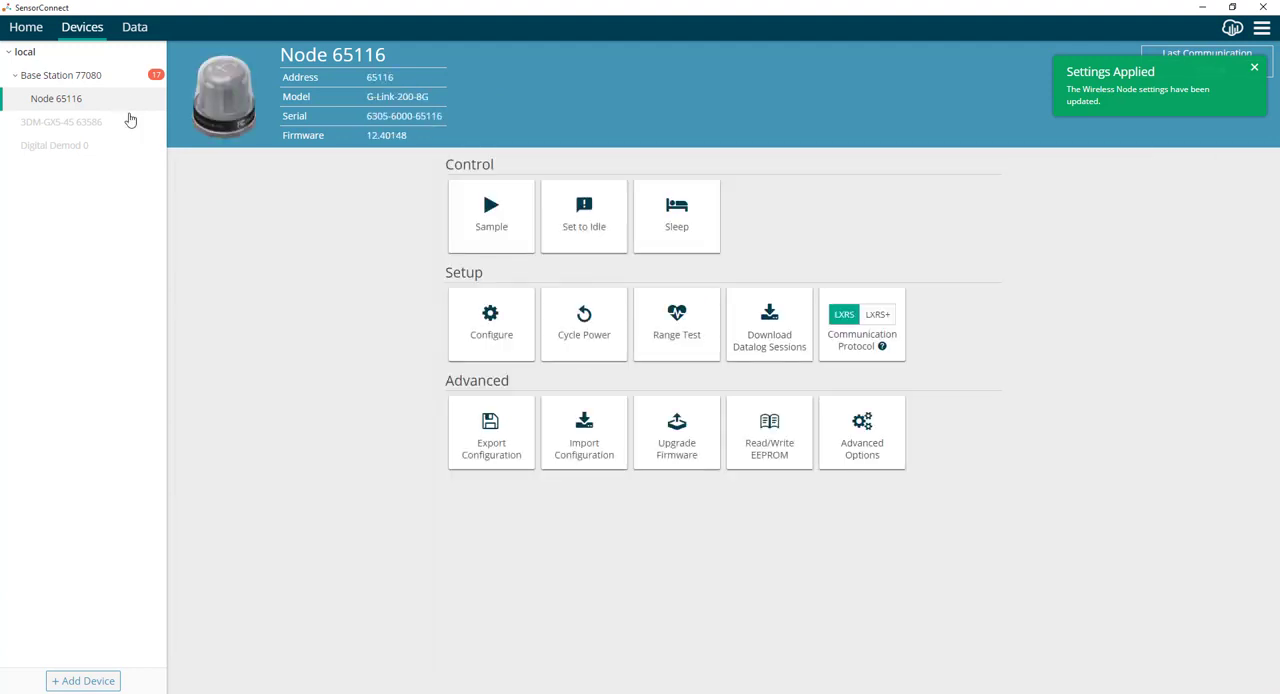
mouse_move(492, 324)
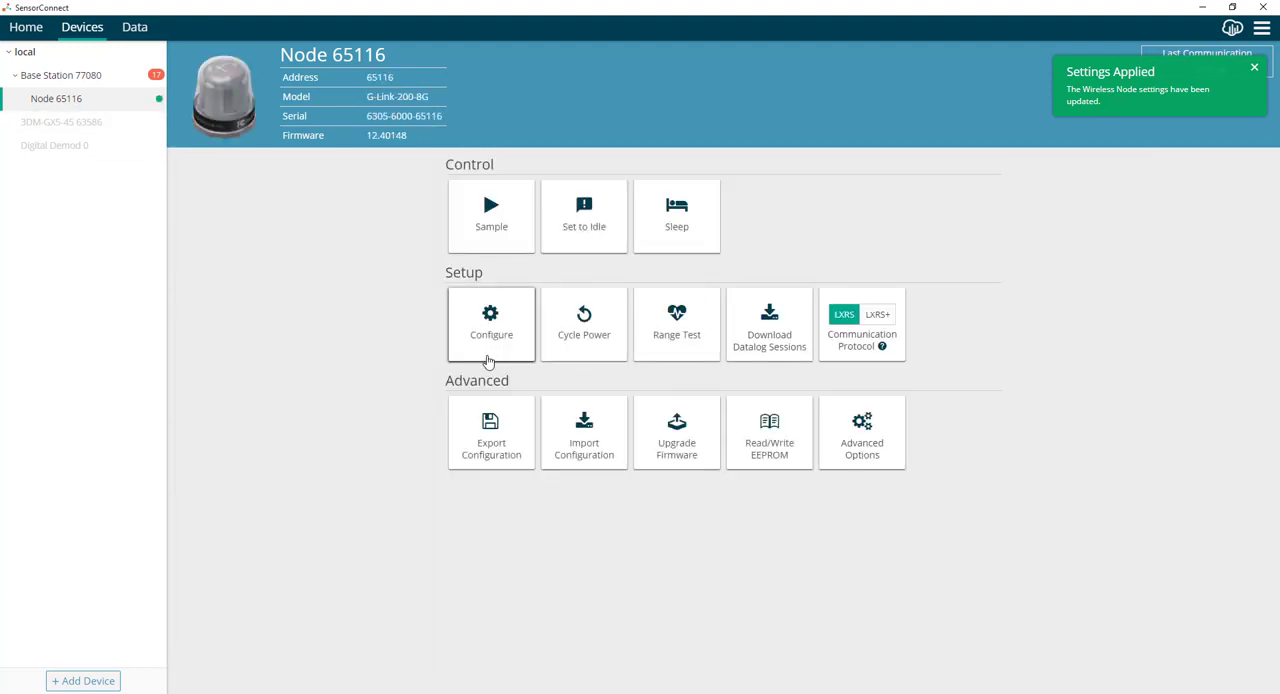
left_click(492, 324)
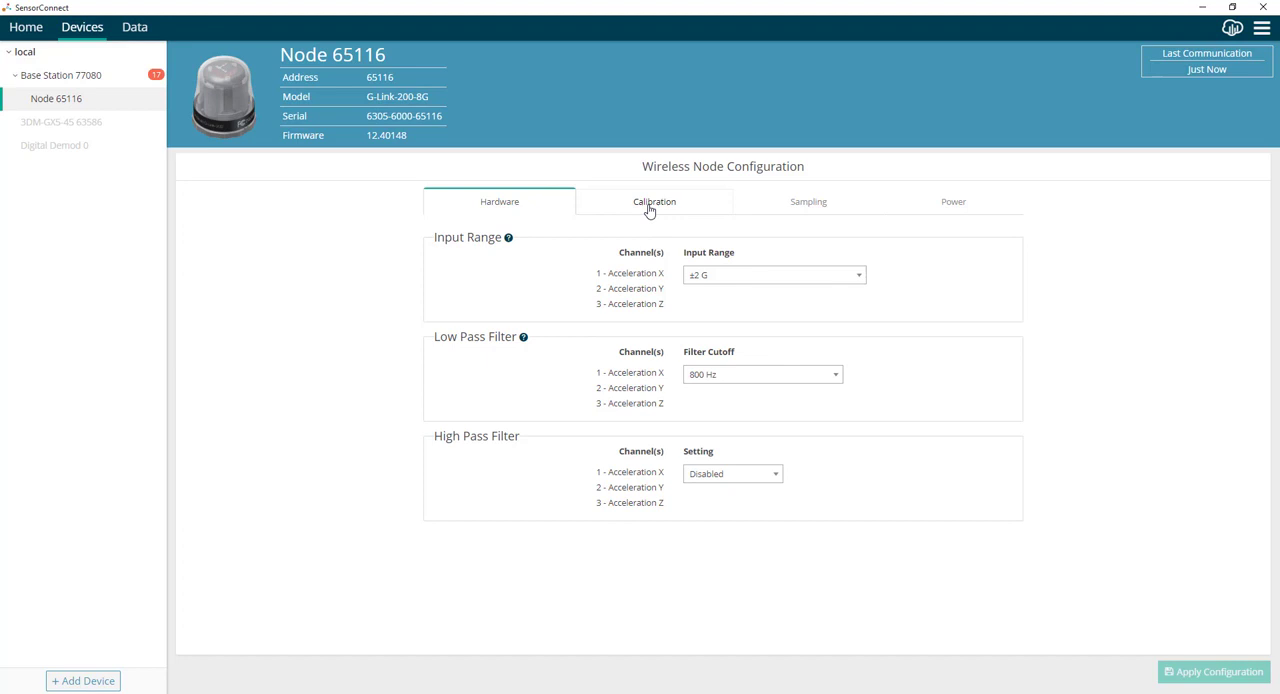
left_click(654, 200)
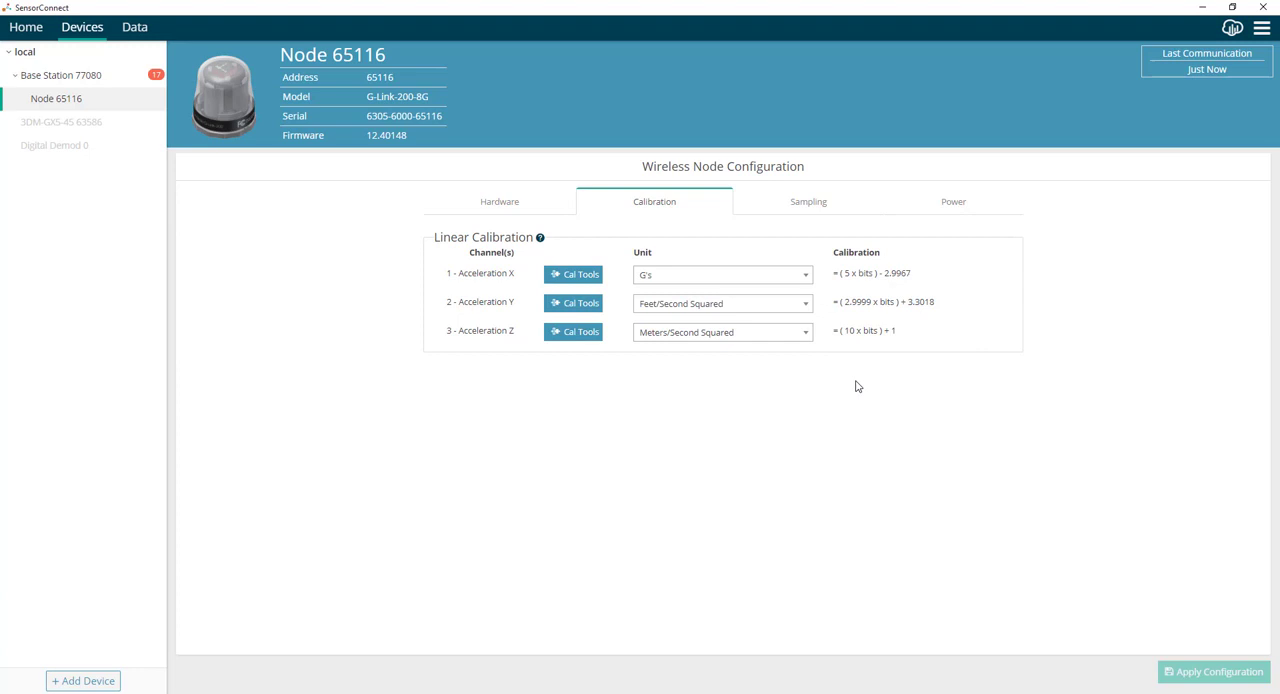
mouse_move(124, 112)
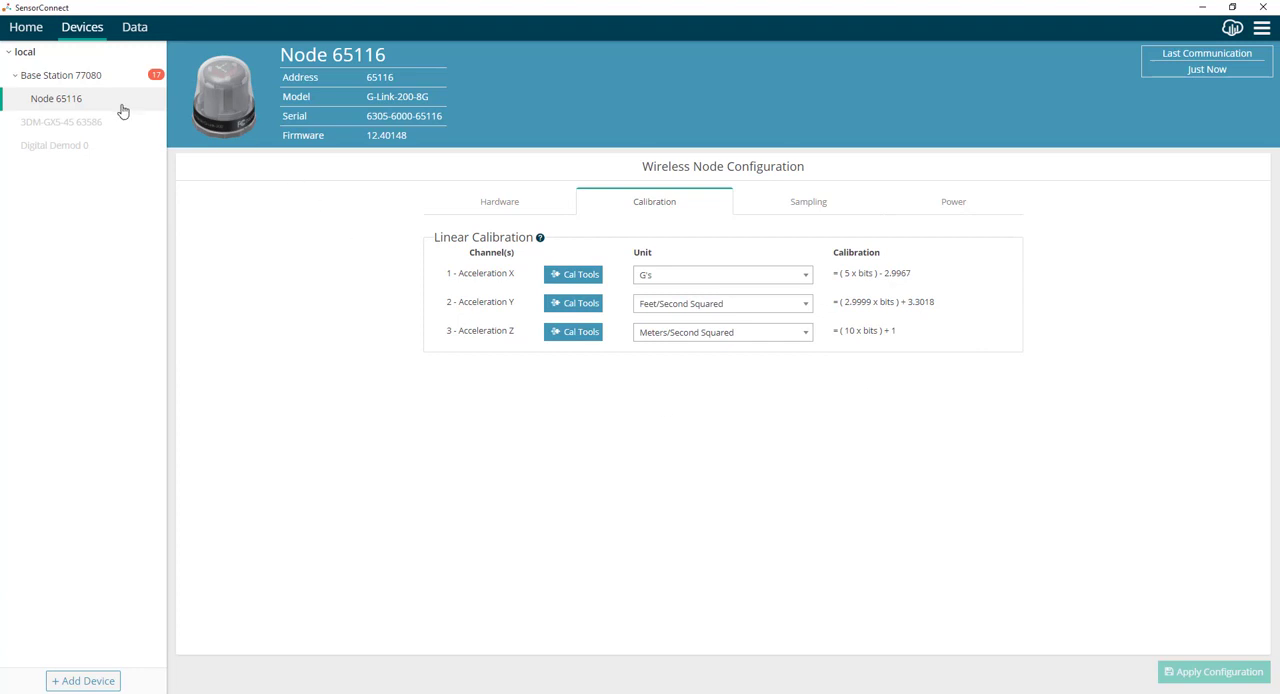
- Import the previously exported .nodeState file and apply it to node 65116
left_click(56, 98)
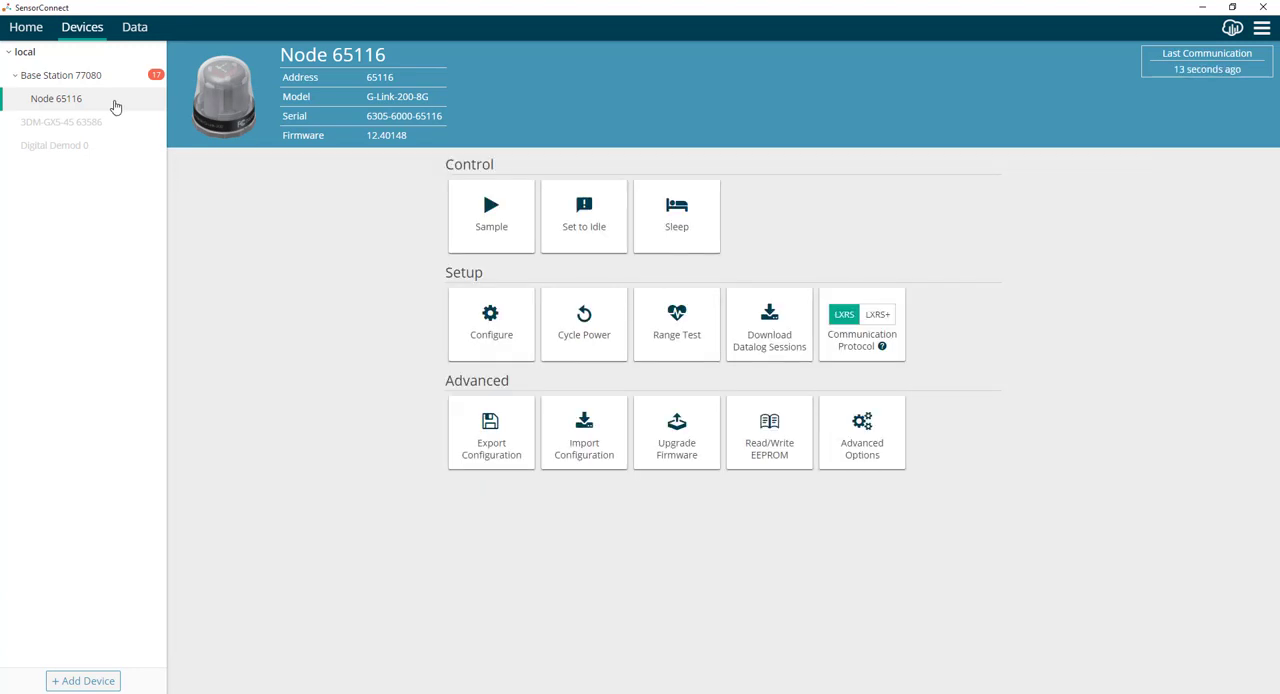
mouse_move(584, 552)
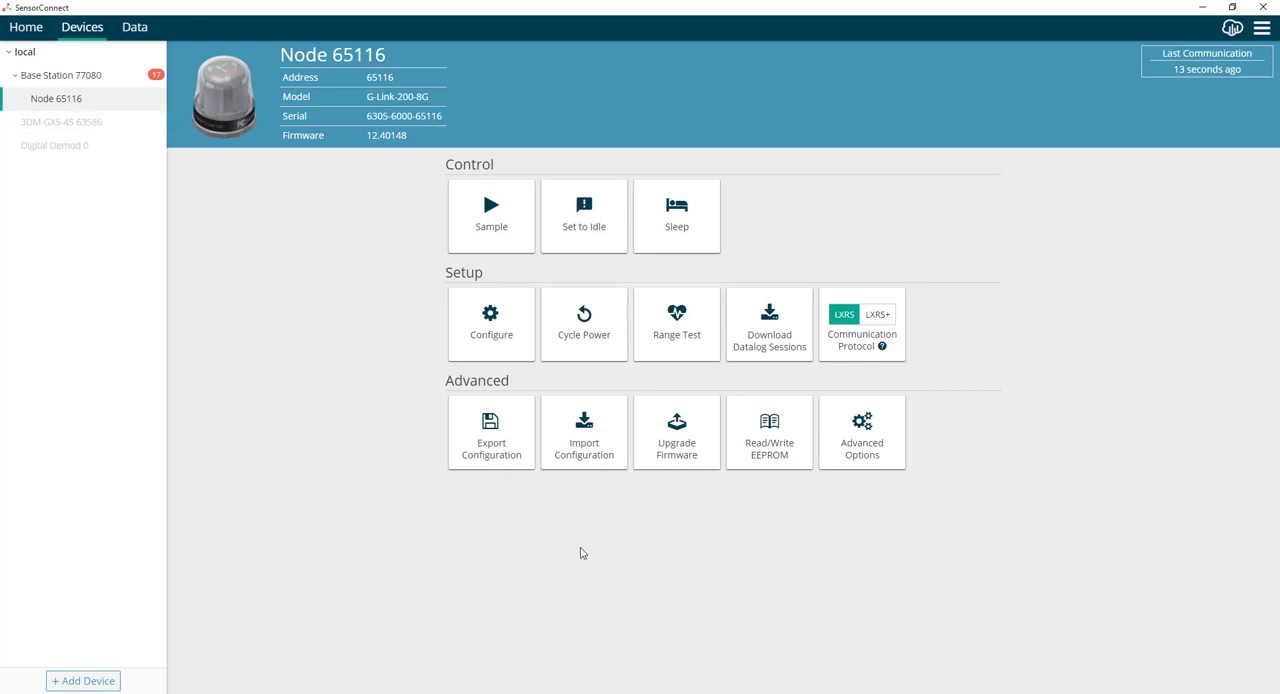
mouse_move(592, 502)
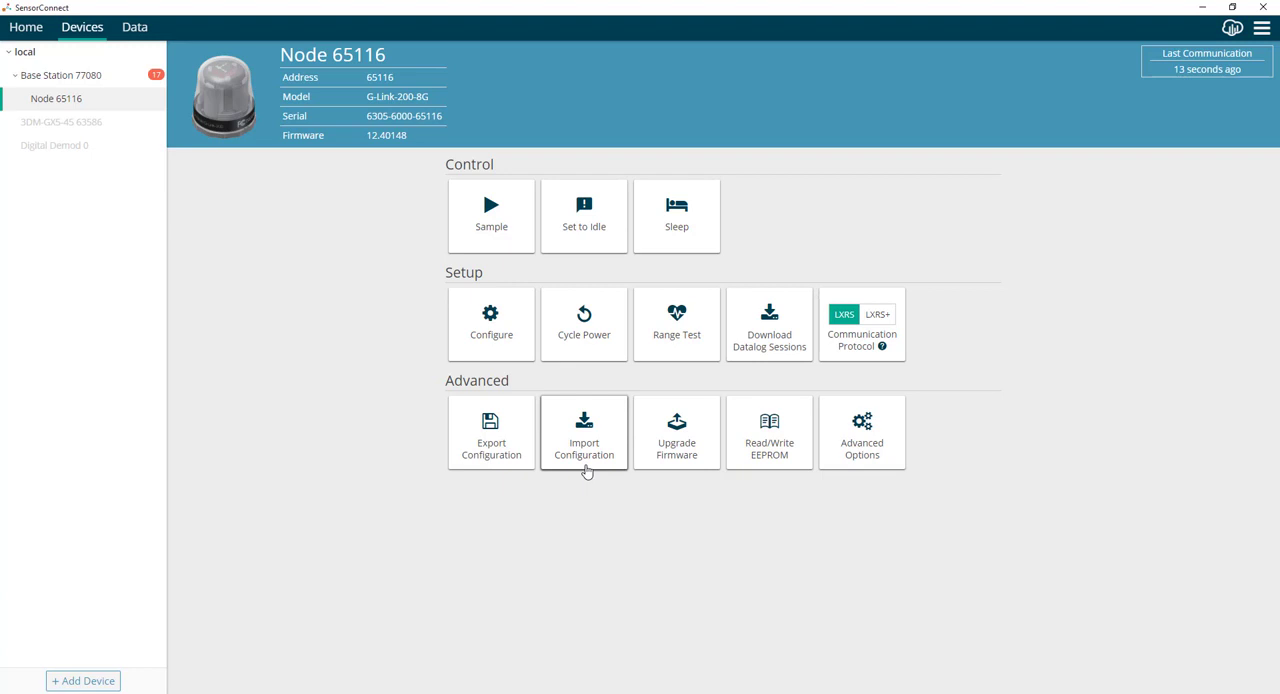
left_click(584, 432)
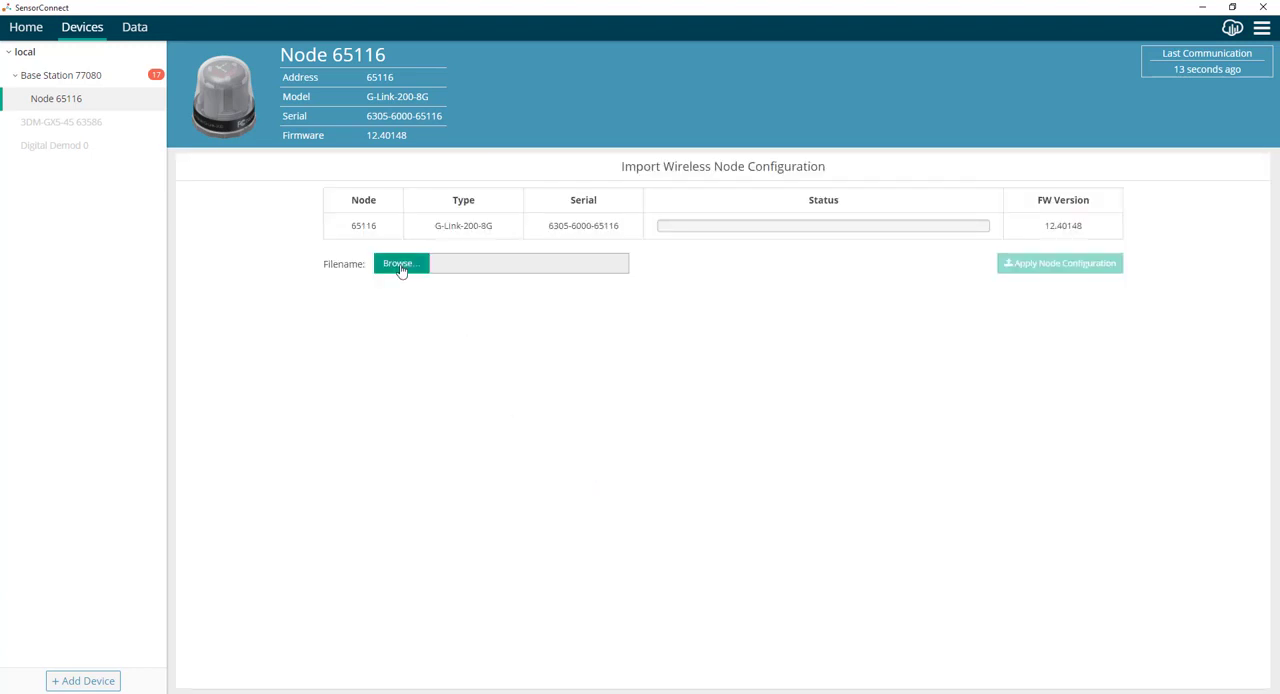
left_click(398, 264)
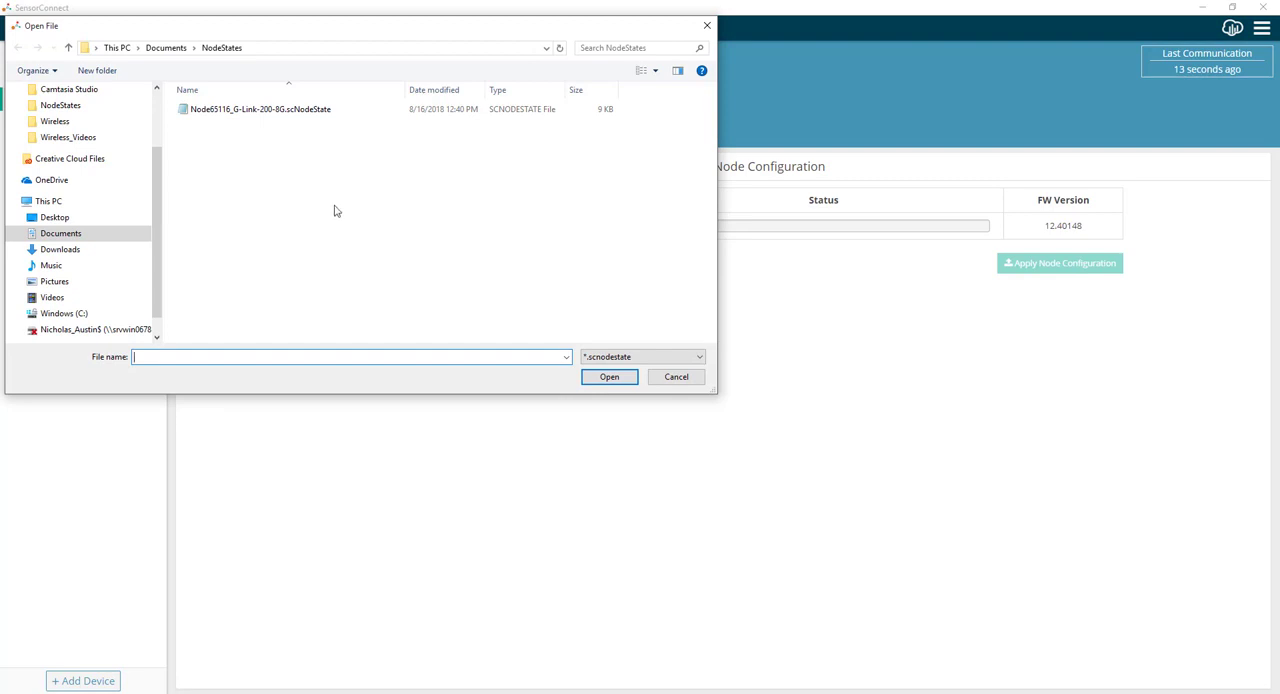
left_click(260, 108)
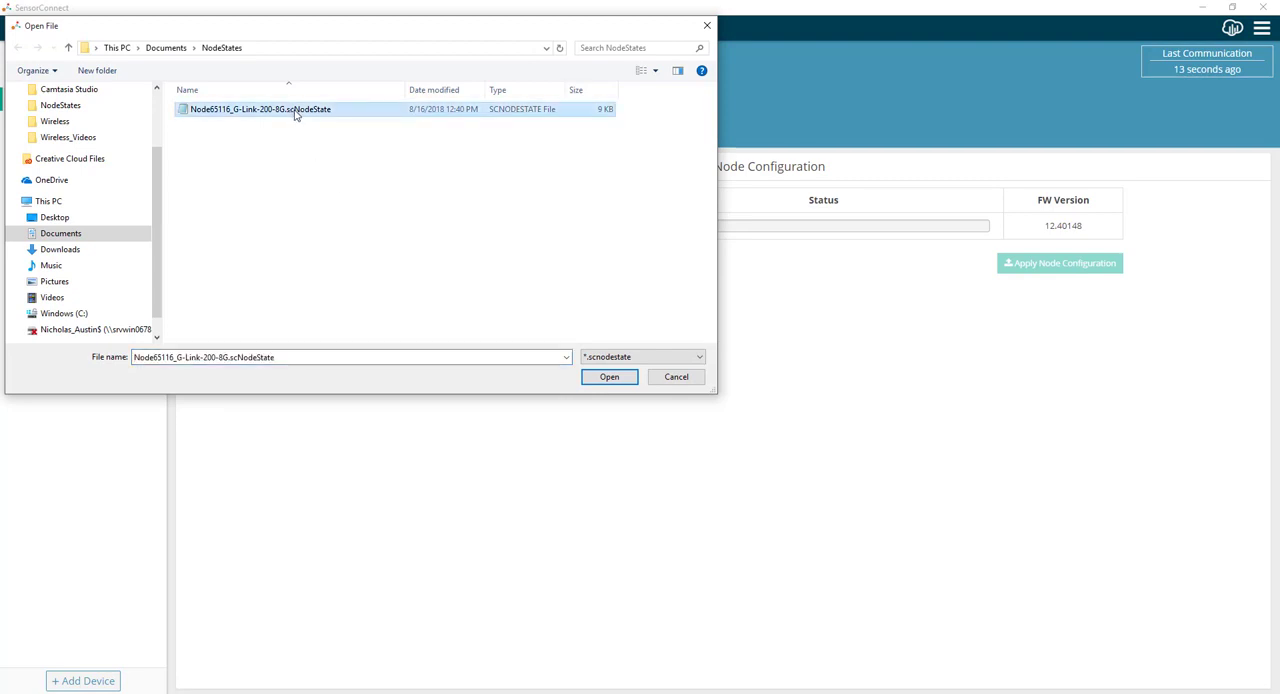
mouse_move(608, 376)
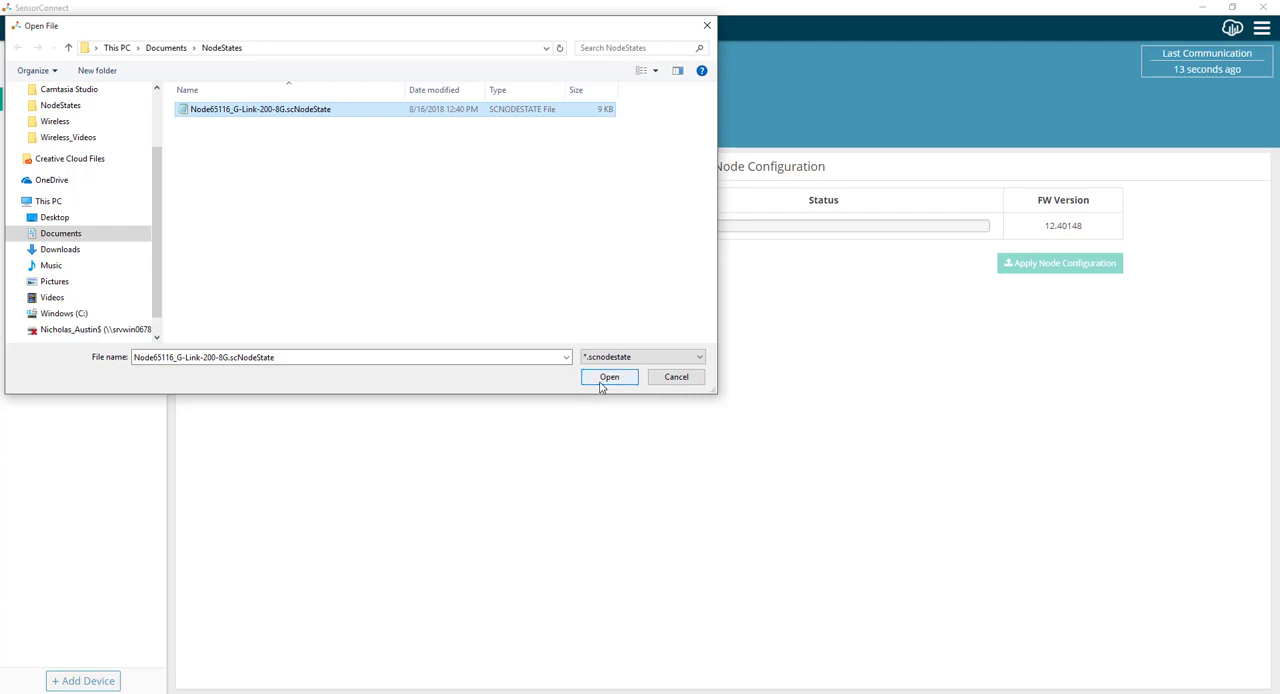
left_click(608, 376)
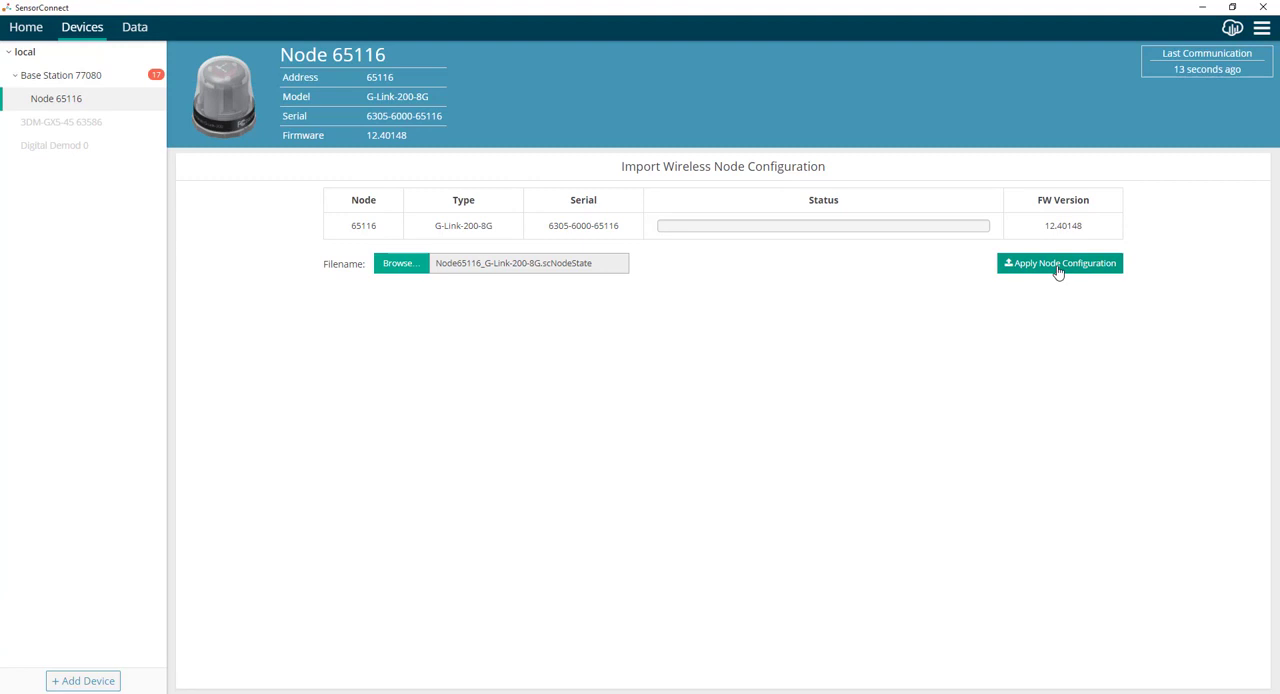
left_click(1060, 264)
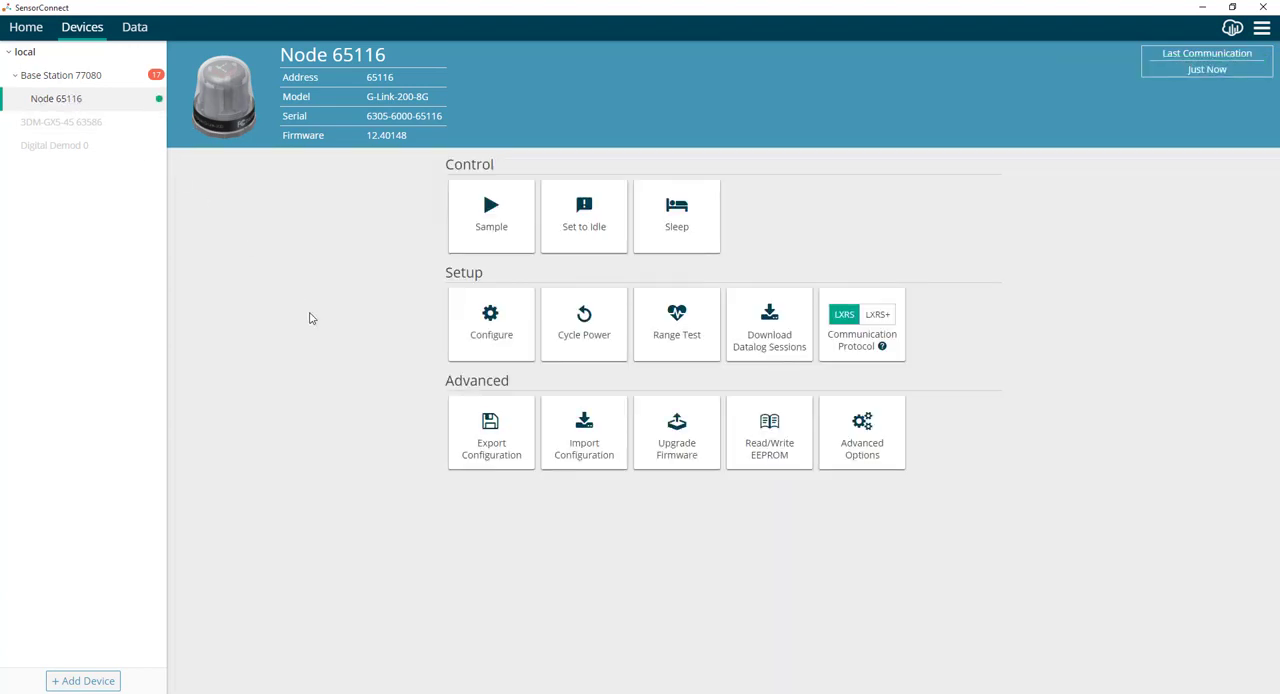
- View the Calibration settings showing all three acceleration channels restored to G's with original coefficients
left_click(492, 324)
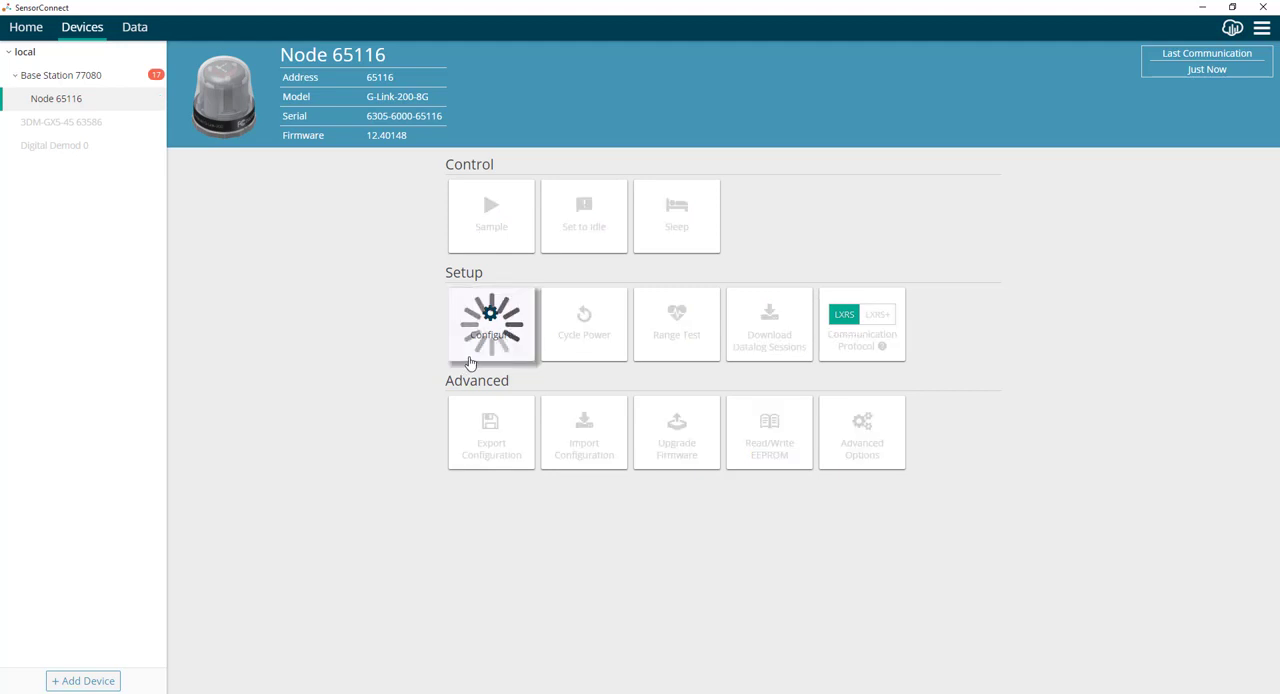
left_click(492, 324)
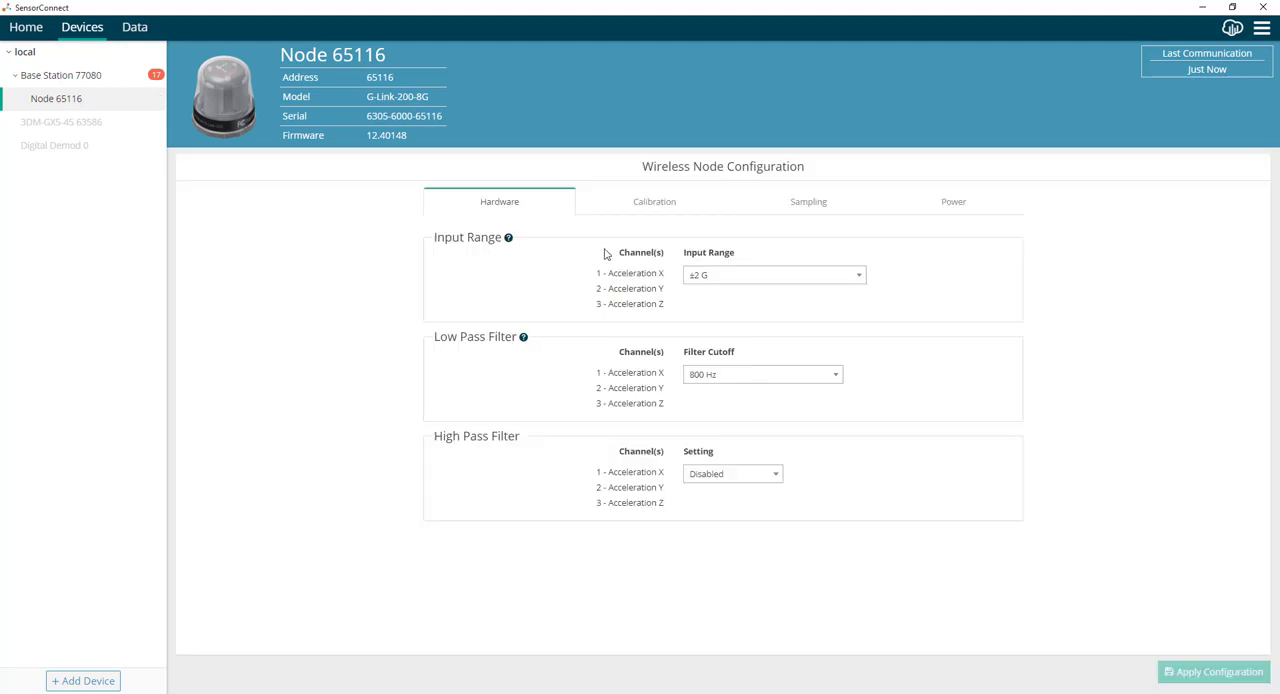
left_click(654, 200)
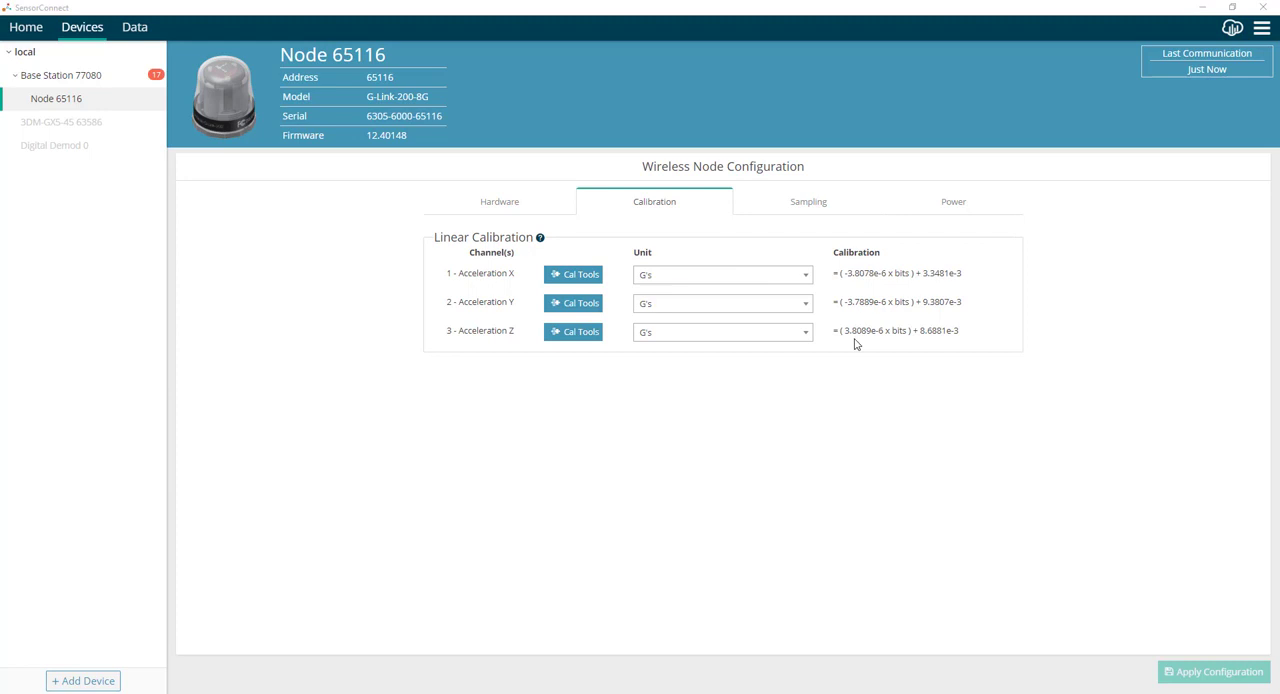
mouse_move(952, 382)
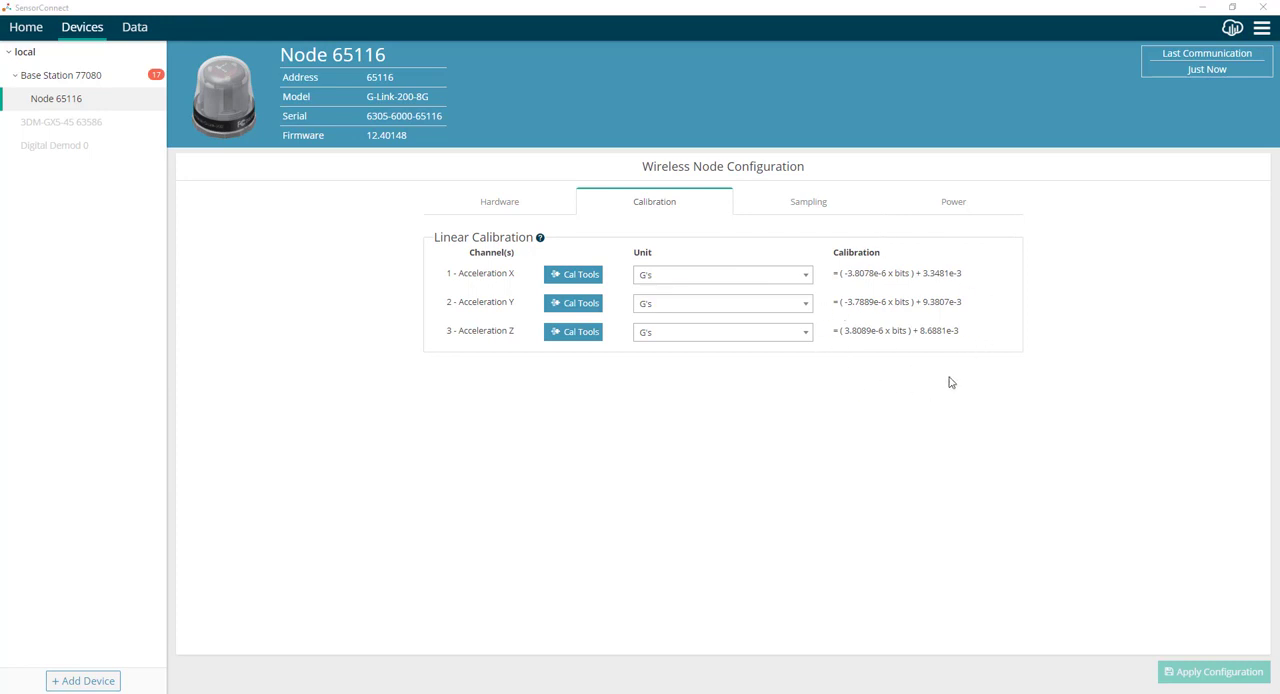
mouse_move(968, 348)
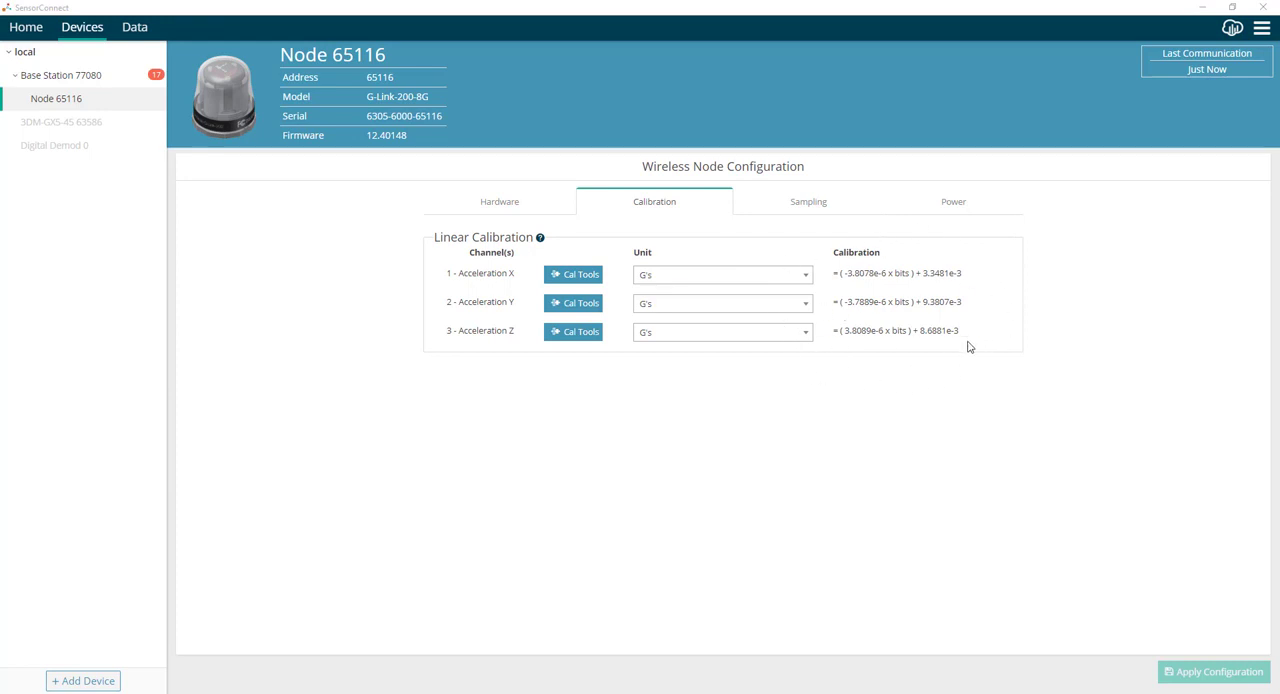